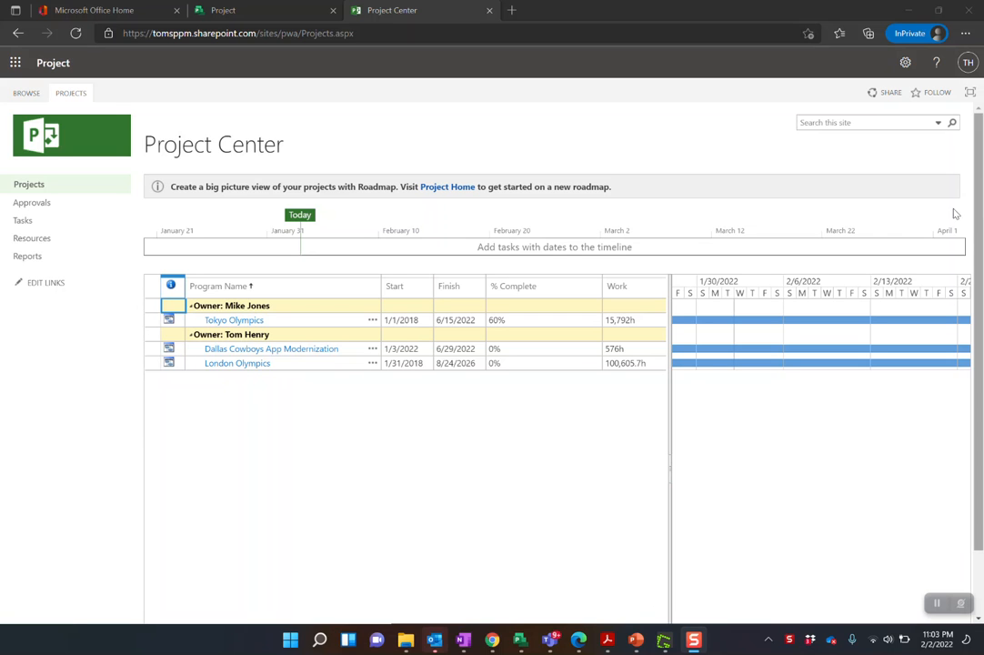
mouse_move(150, 207)
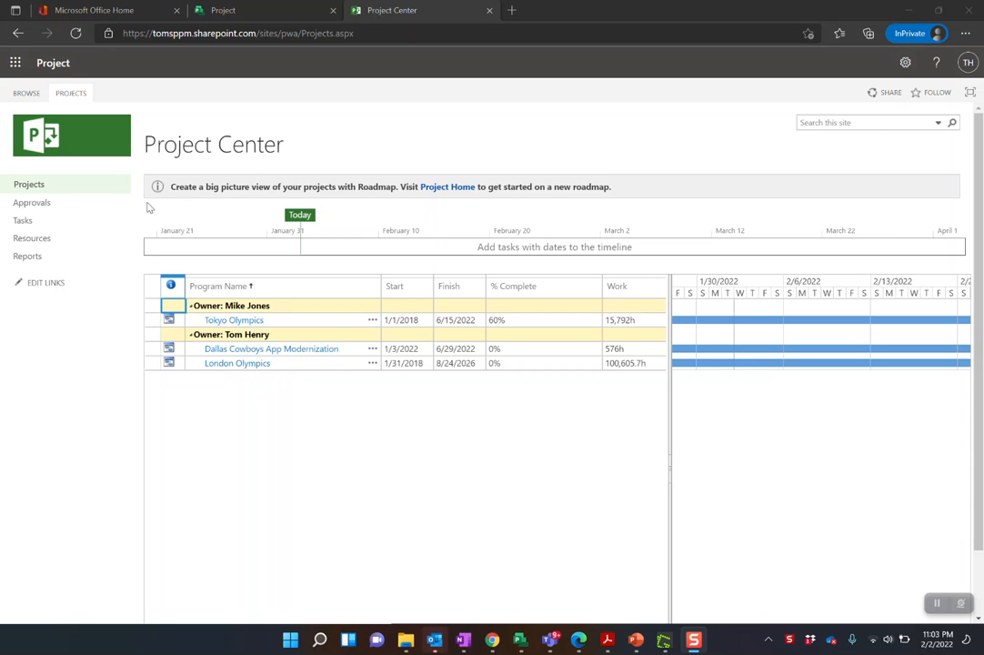
mouse_move(542, 127)
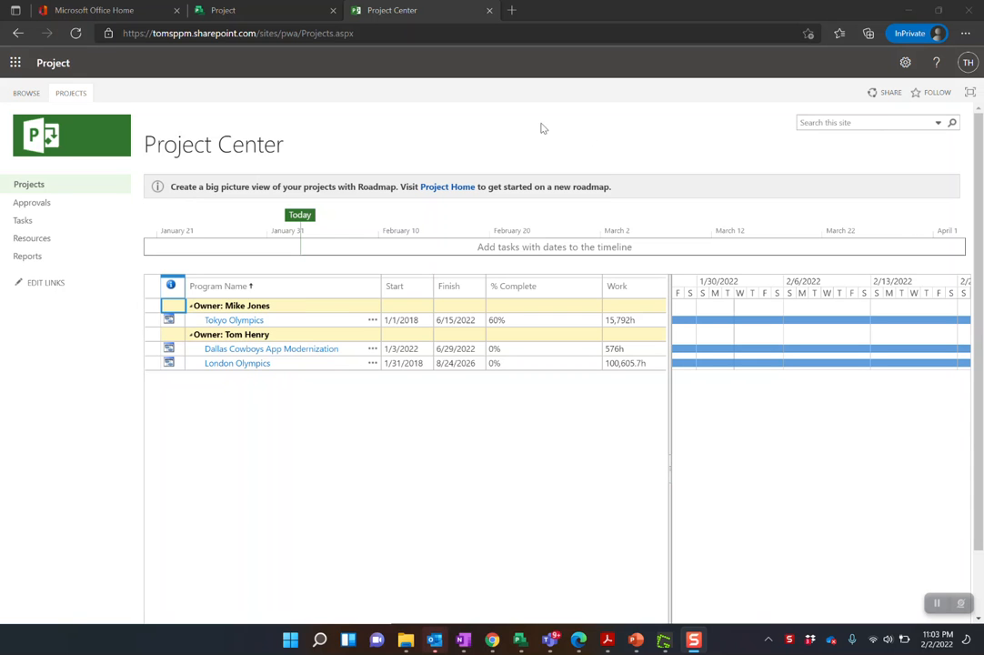
- Open the Settings gear panel and choose PWA Settings from it
click(906, 62)
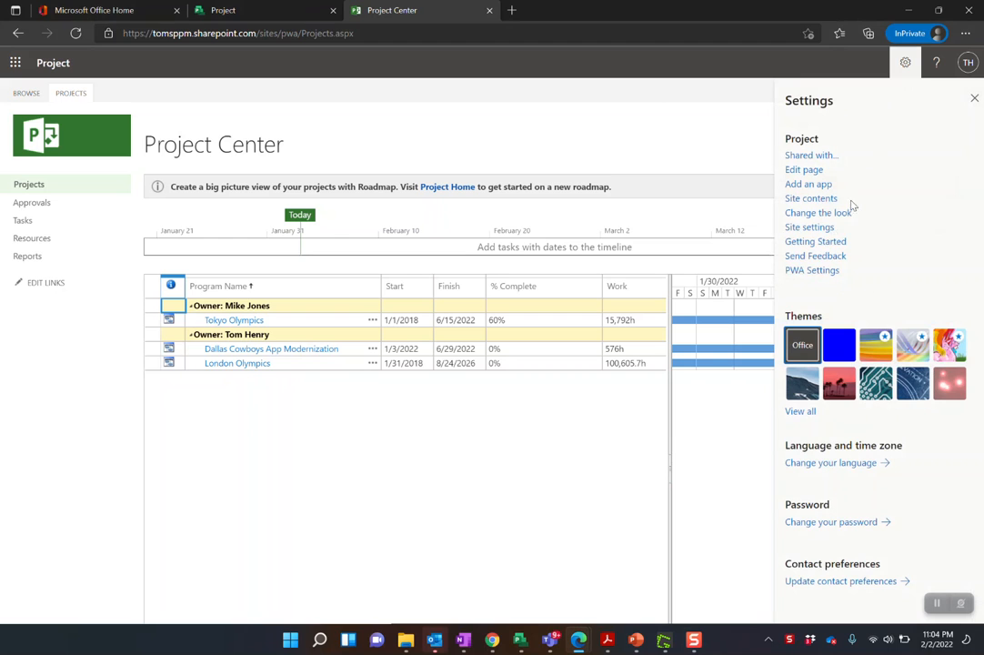
mouse_move(804, 273)
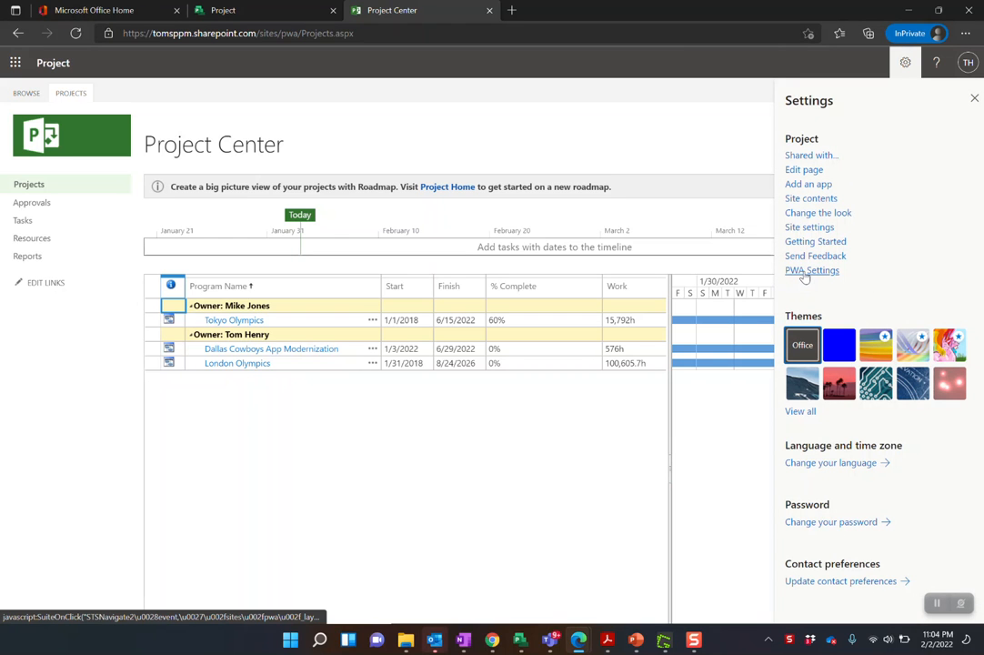
click(811, 270)
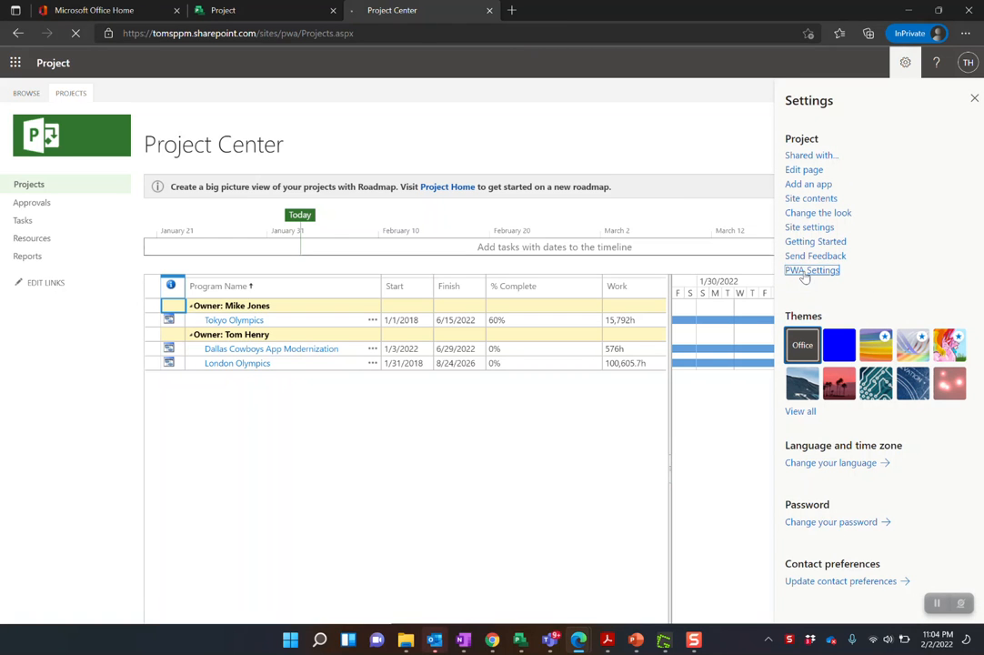
- Go to PWA Settings and then Time Reporting Periods under Time and Task Management
click(812, 270)
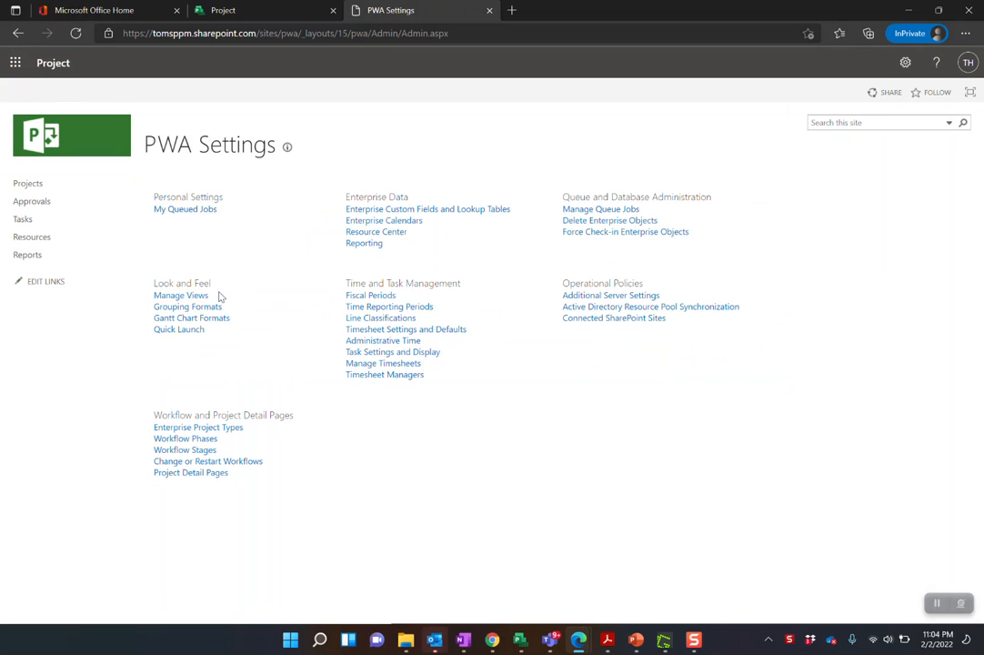
mouse_move(282, 344)
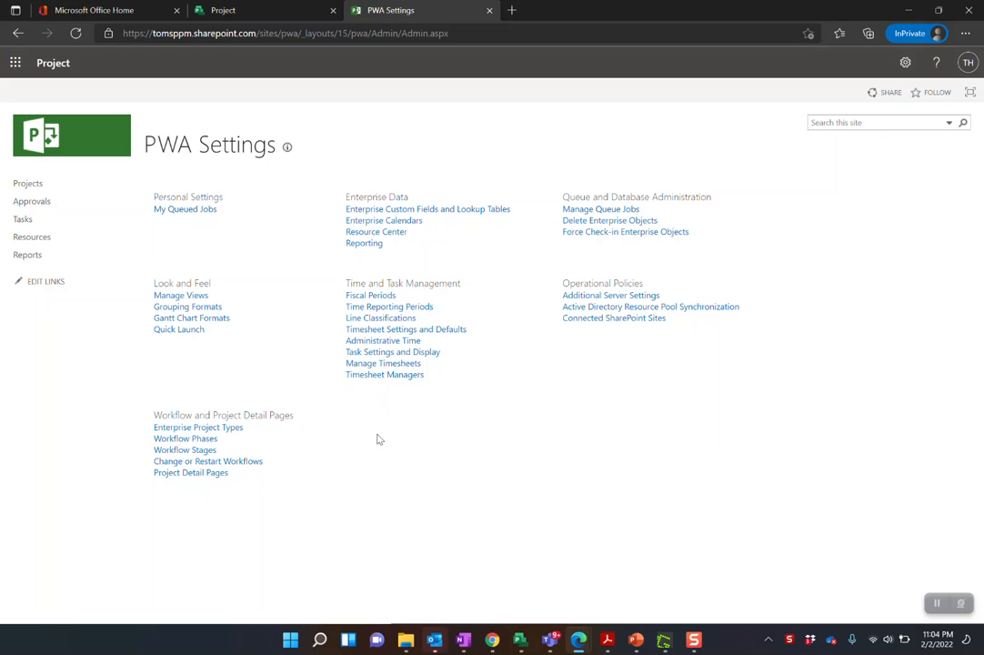
mouse_move(385, 374)
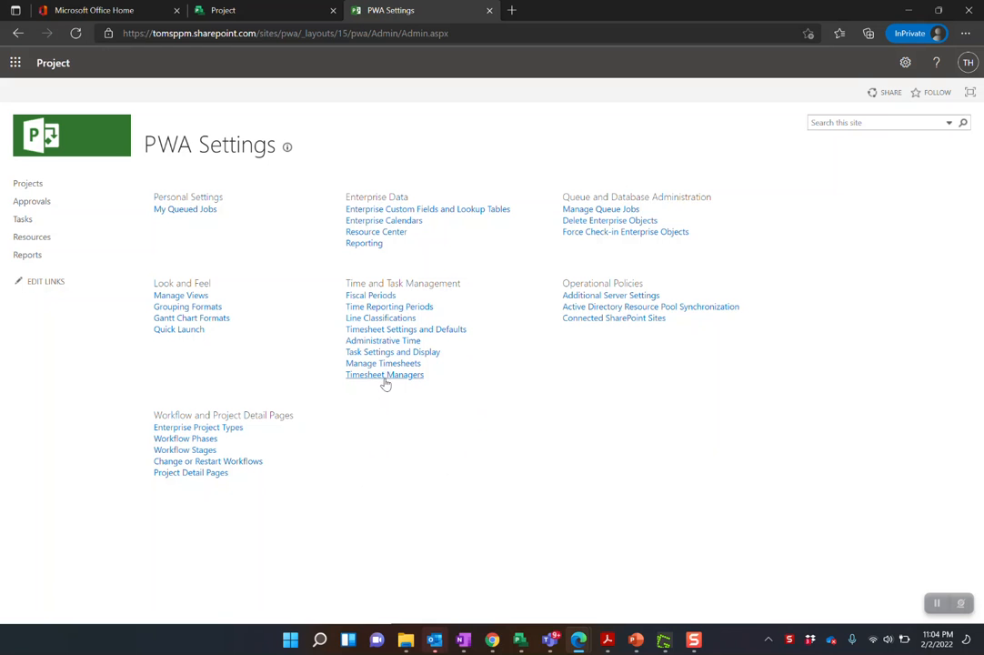
mouse_move(380, 316)
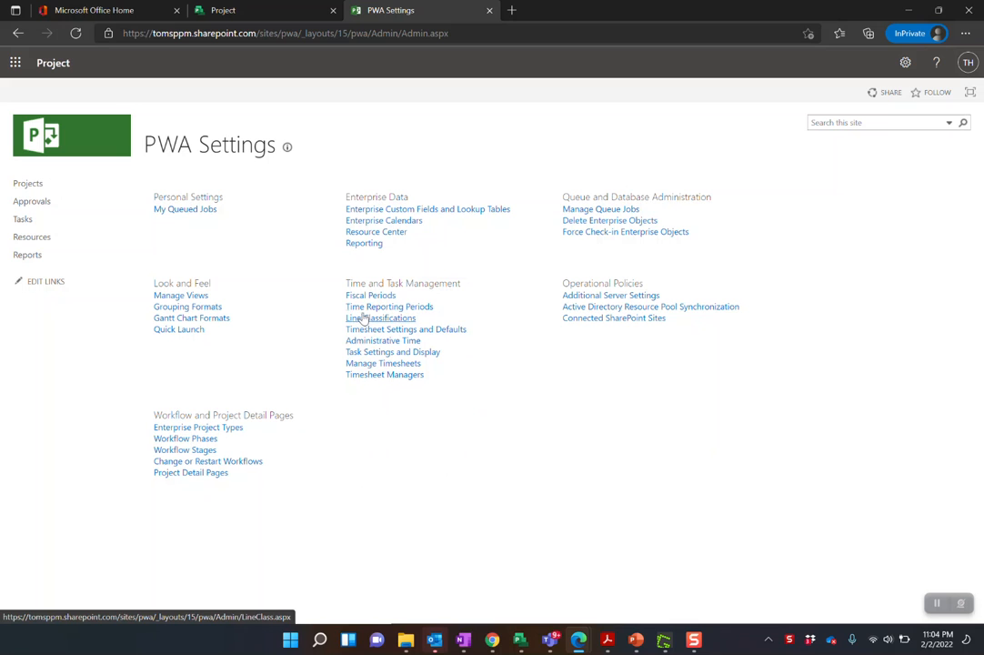
mouse_move(389, 306)
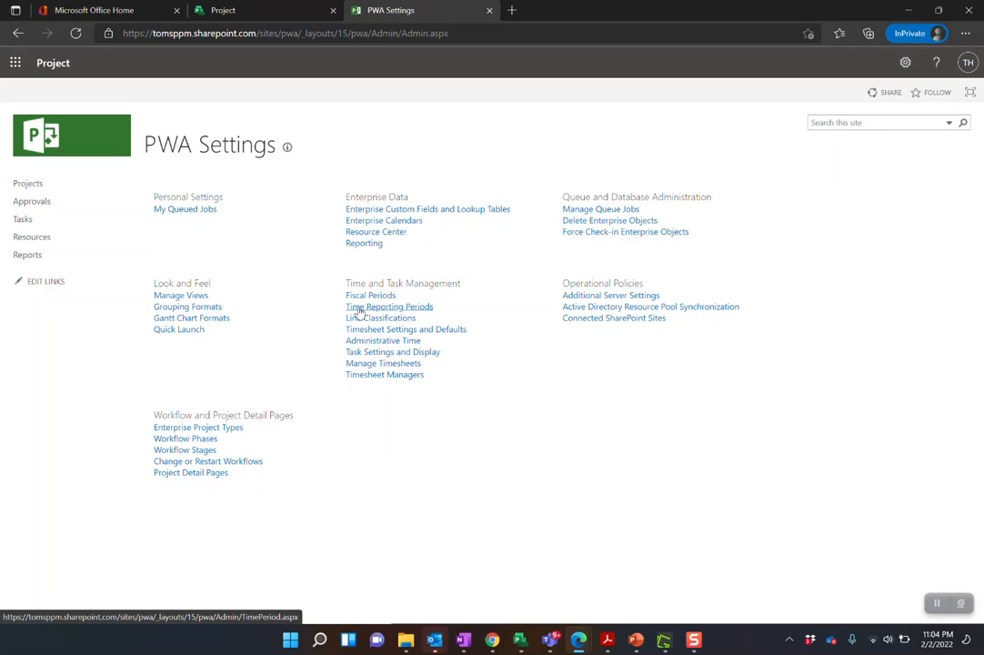
click(389, 306)
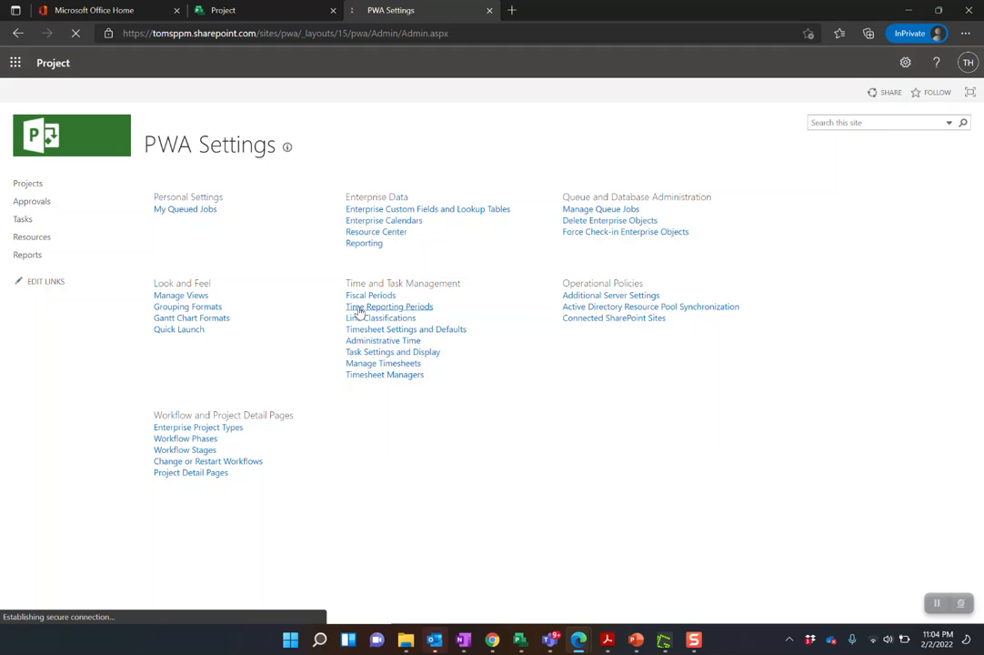
- Set the first bulk period start date to January 31, 2022 via the date picker
click(390, 305)
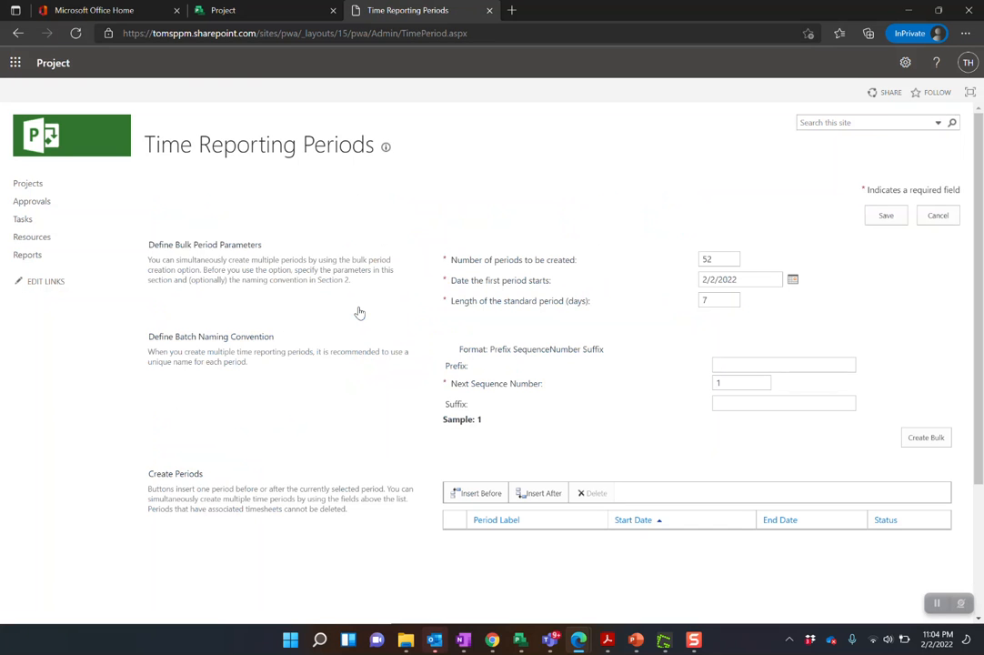
mouse_move(416, 276)
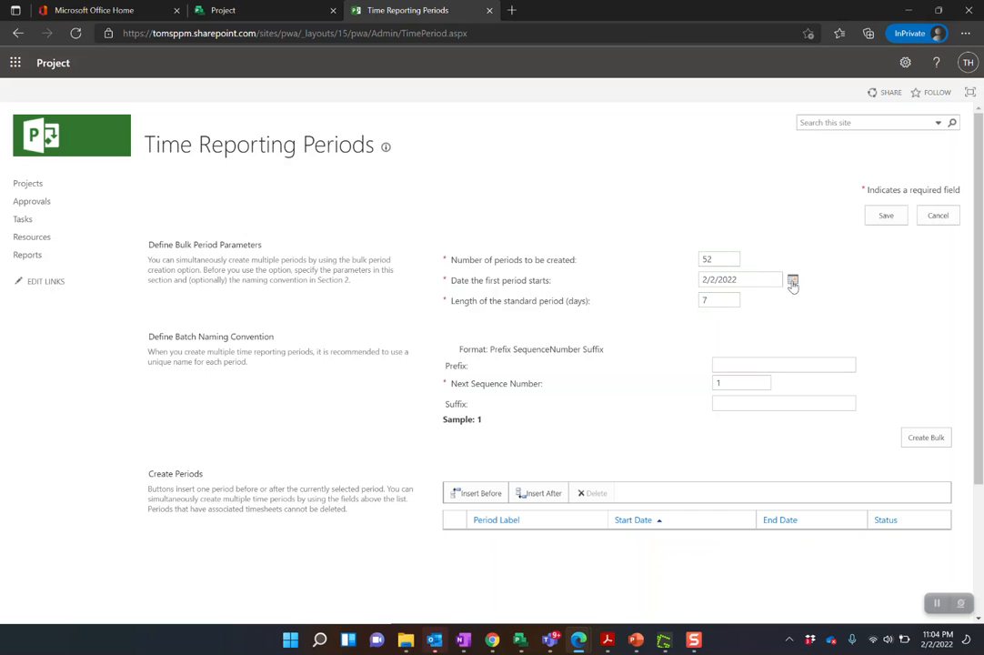
click(793, 280)
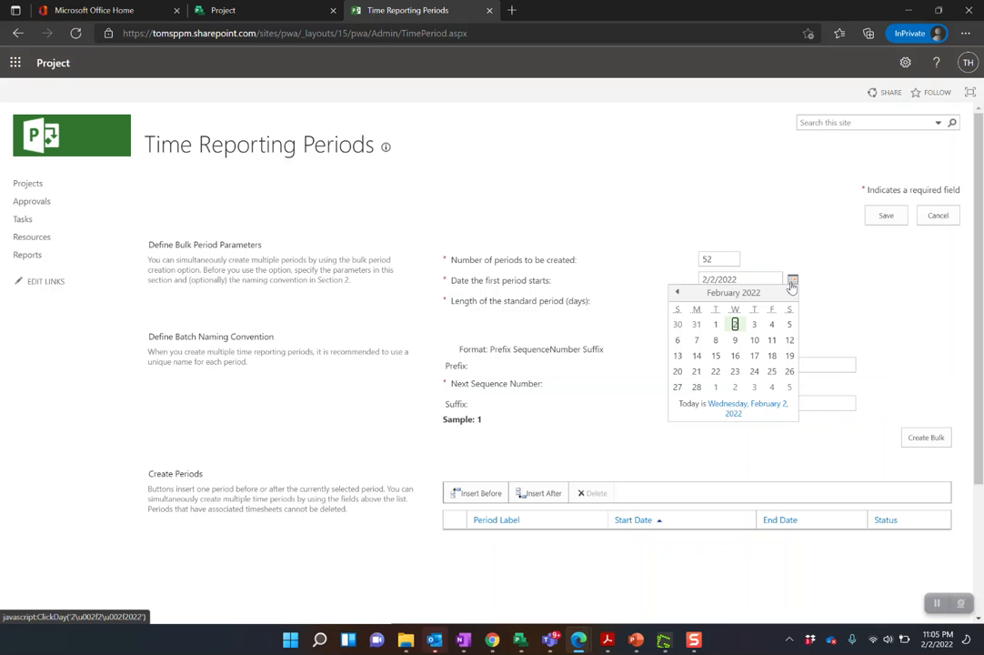
mouse_move(696, 324)
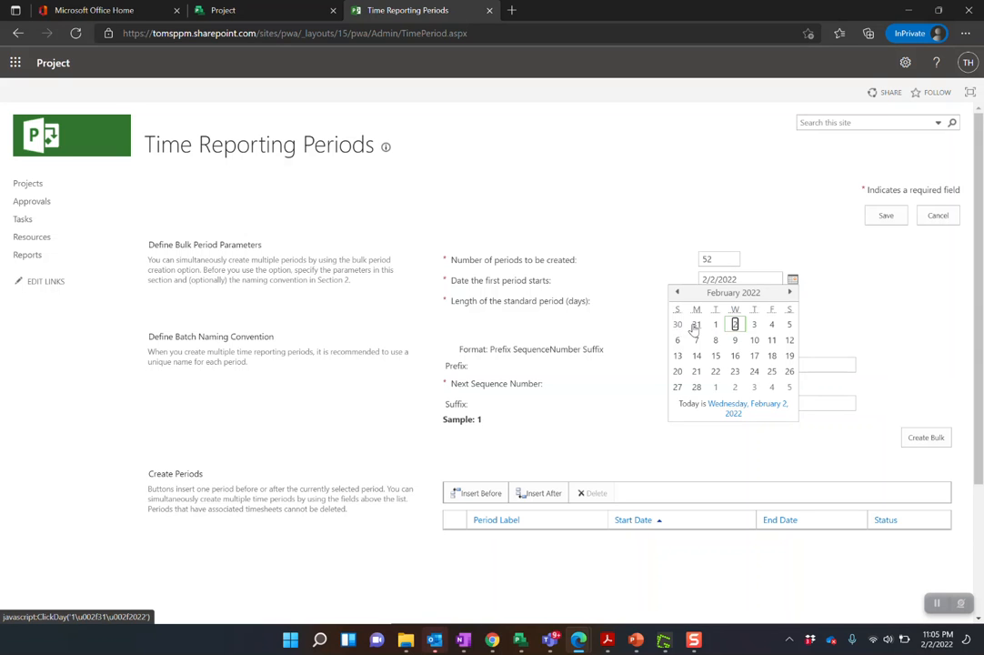
click(697, 323)
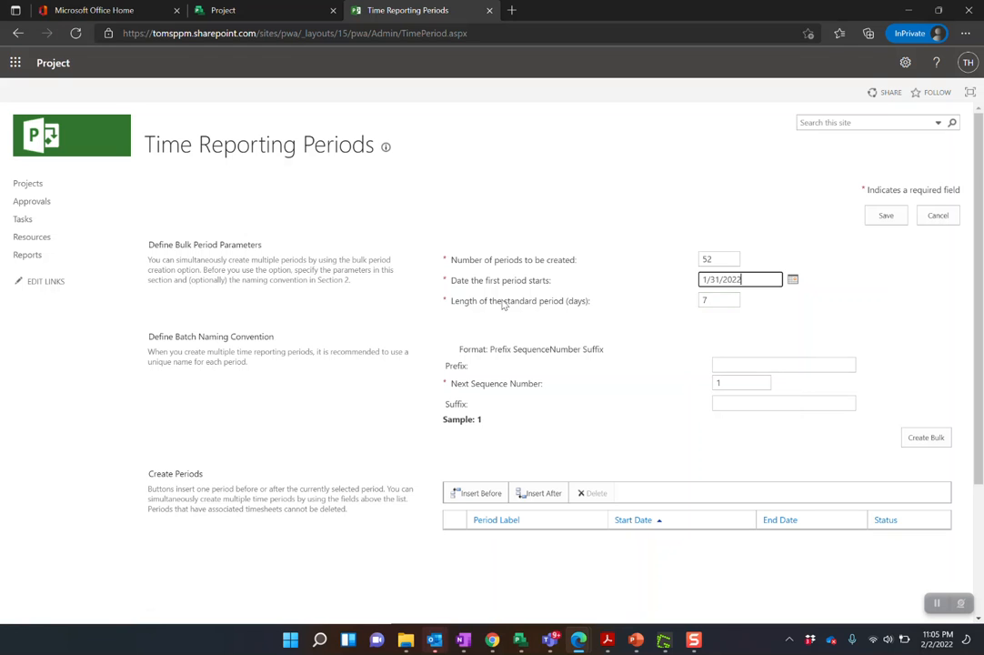
mouse_move(607, 316)
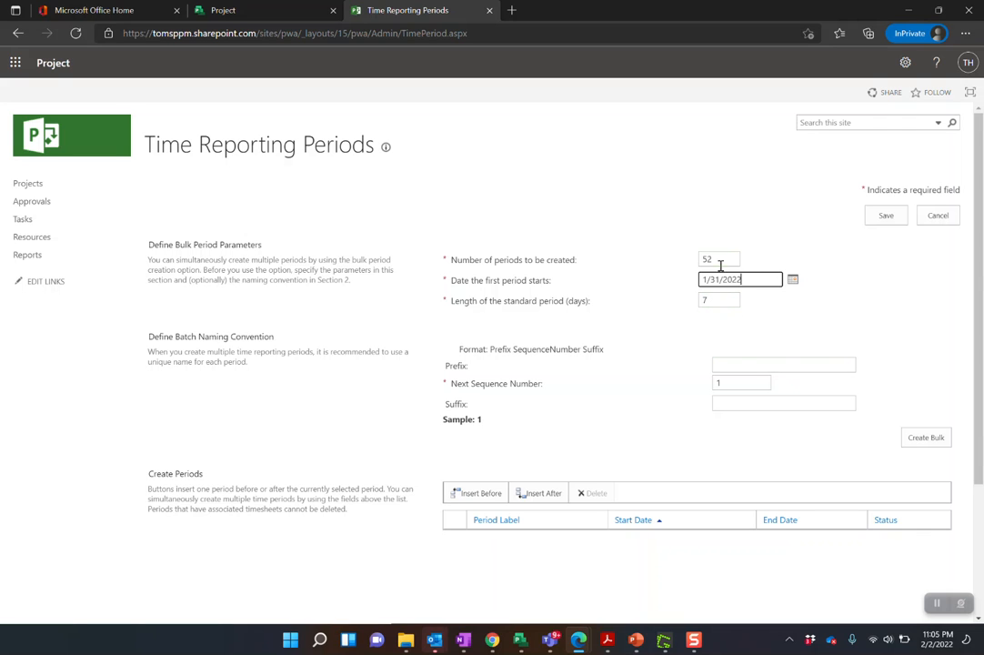
mouse_move(718, 342)
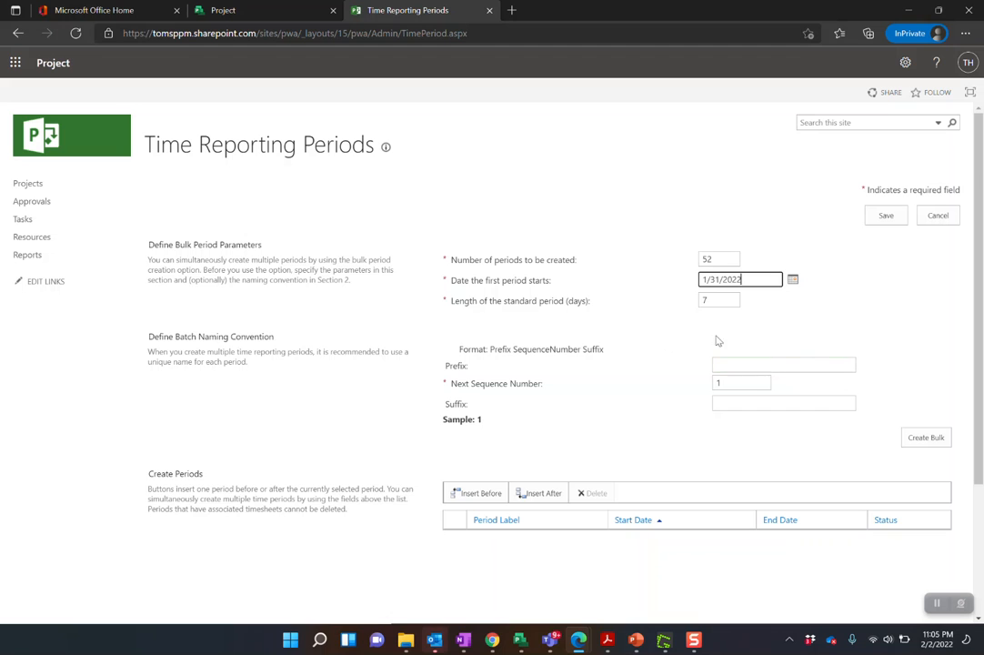
click(782, 364)
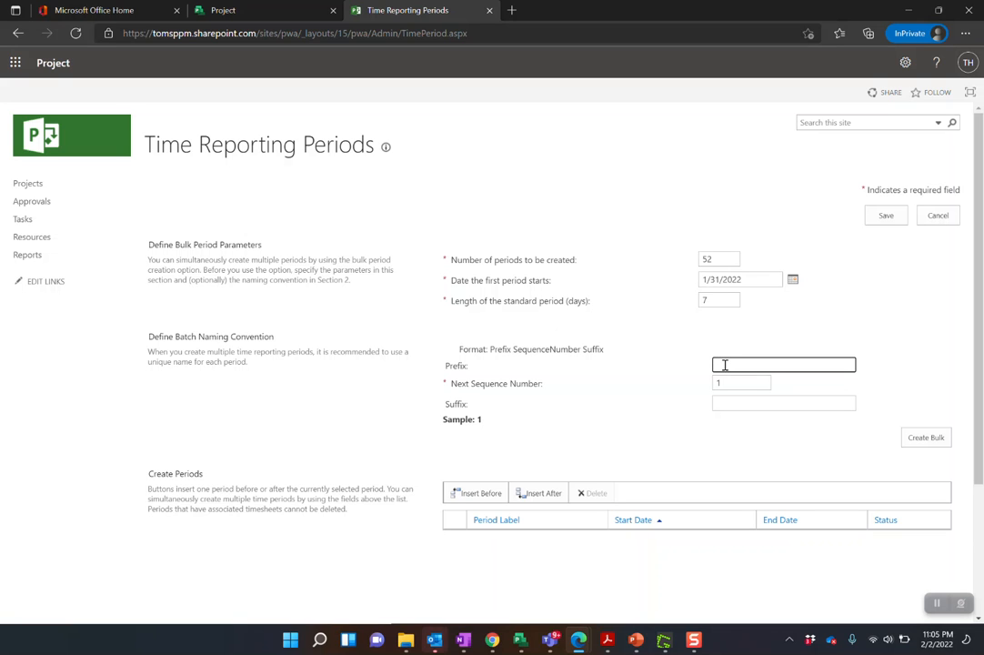
- Name the periods with prefix TS and next sequence number 1, giving sample label TS1
text(TS)
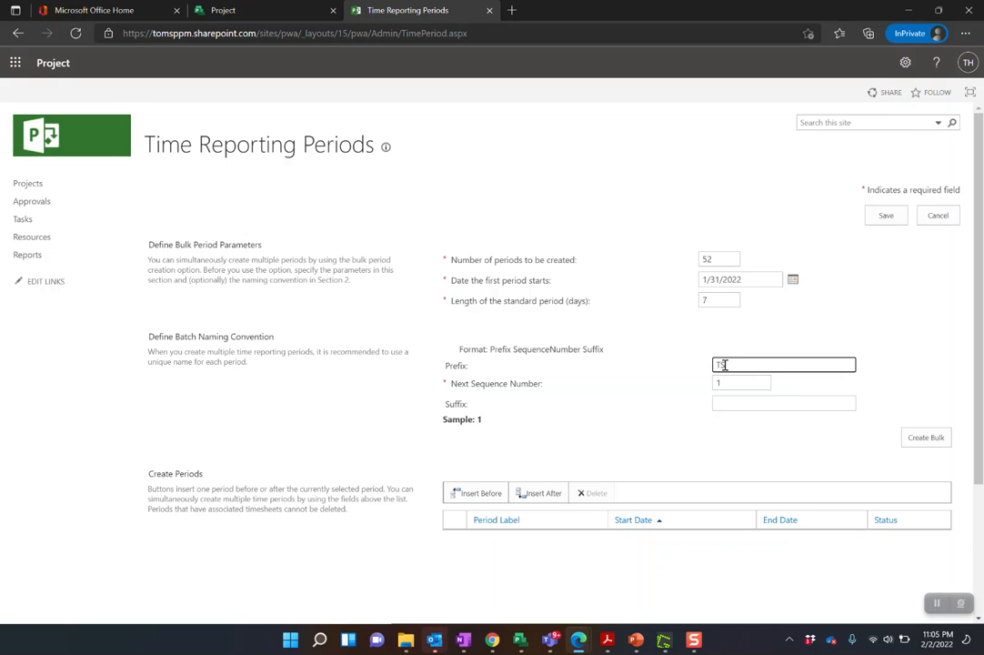
click(742, 382)
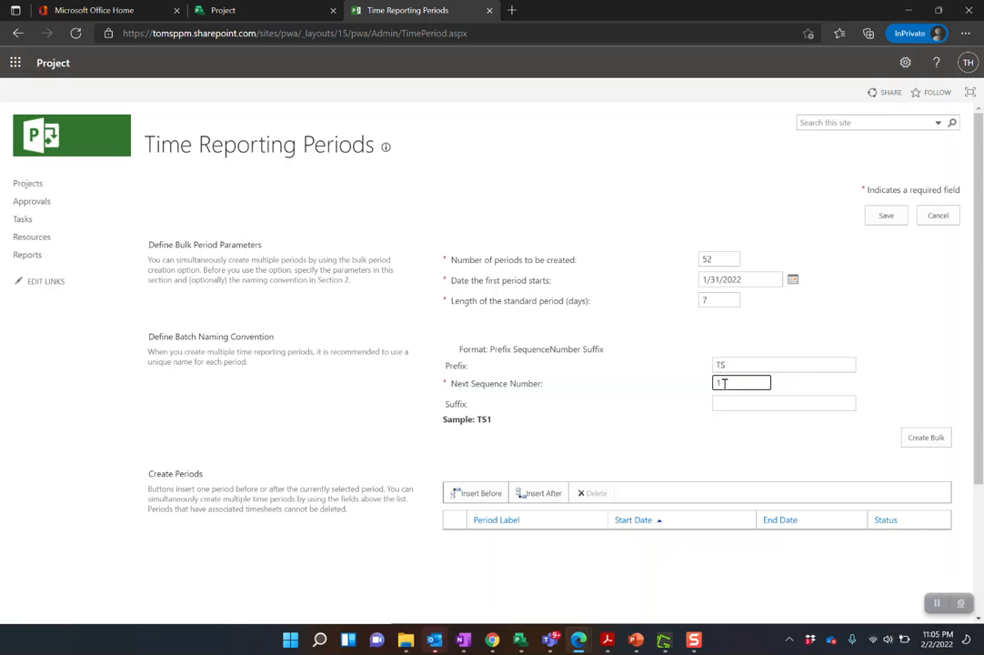
click(782, 404)
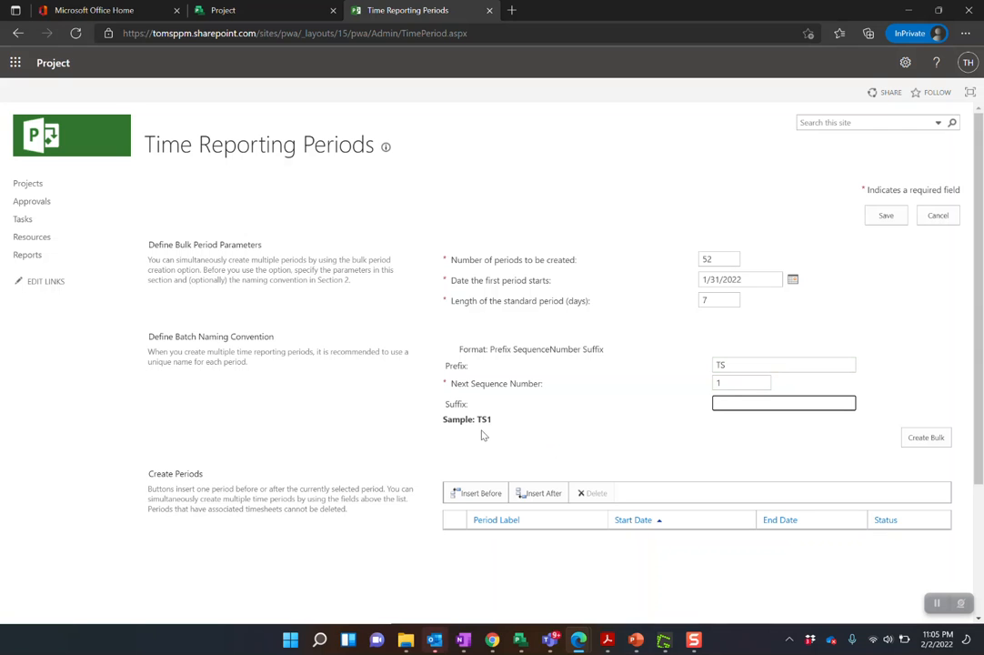
mouse_move(618, 473)
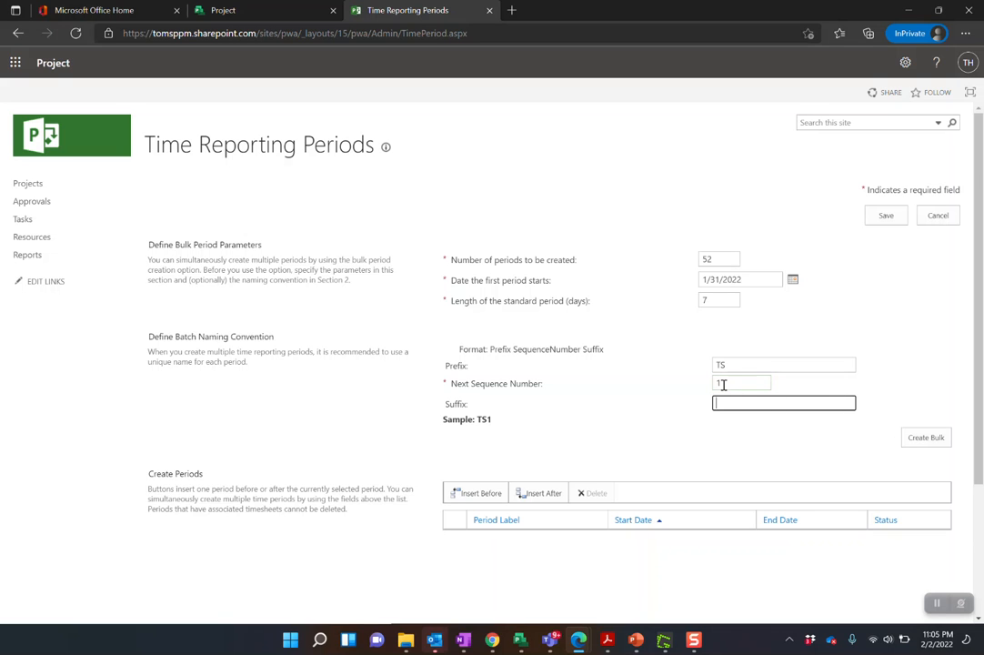
click(742, 382)
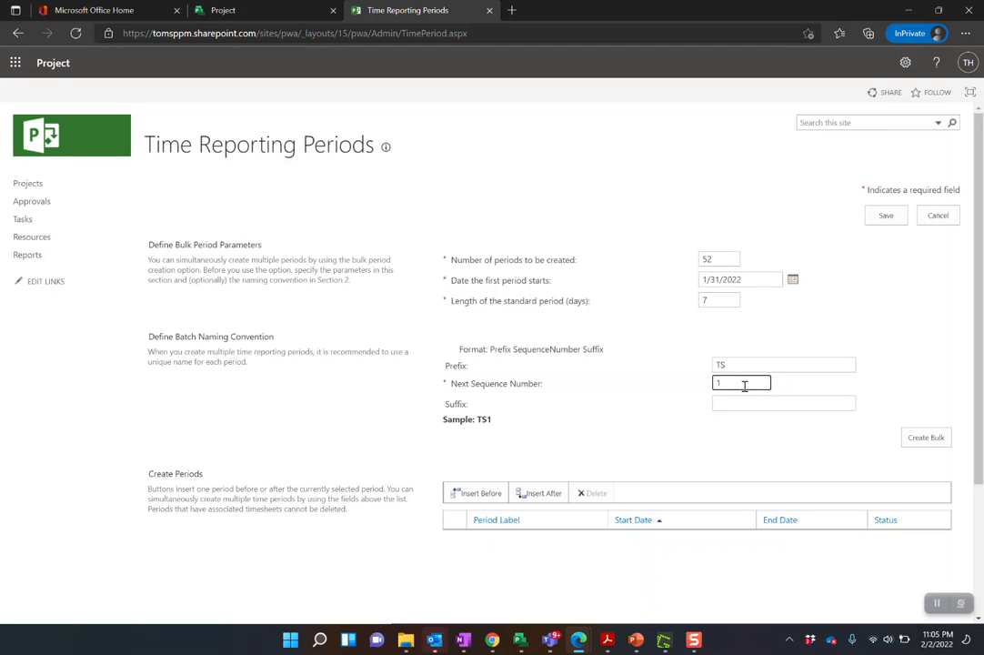
click(784, 364)
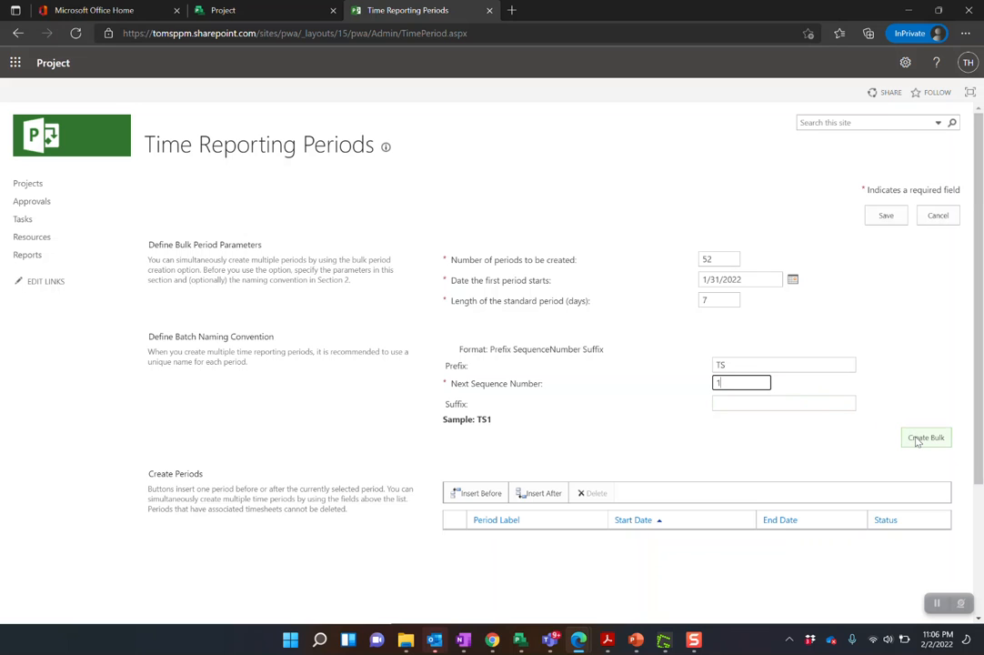
- Create Bulk to generate the weekly periods TS1, TS2 onward from 1/31/2022, all Open
click(925, 437)
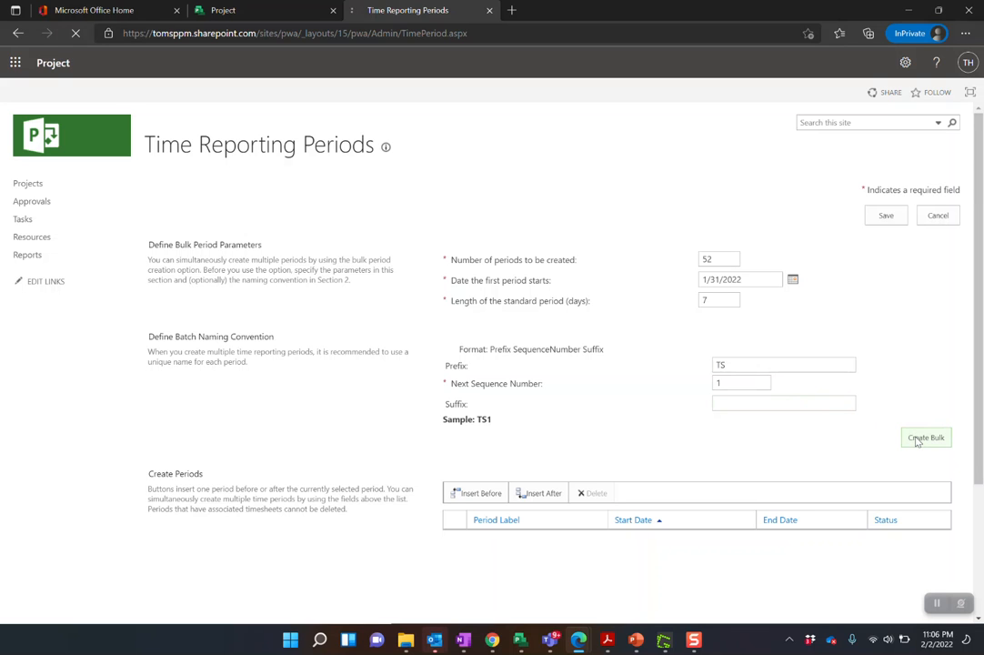
click(926, 437)
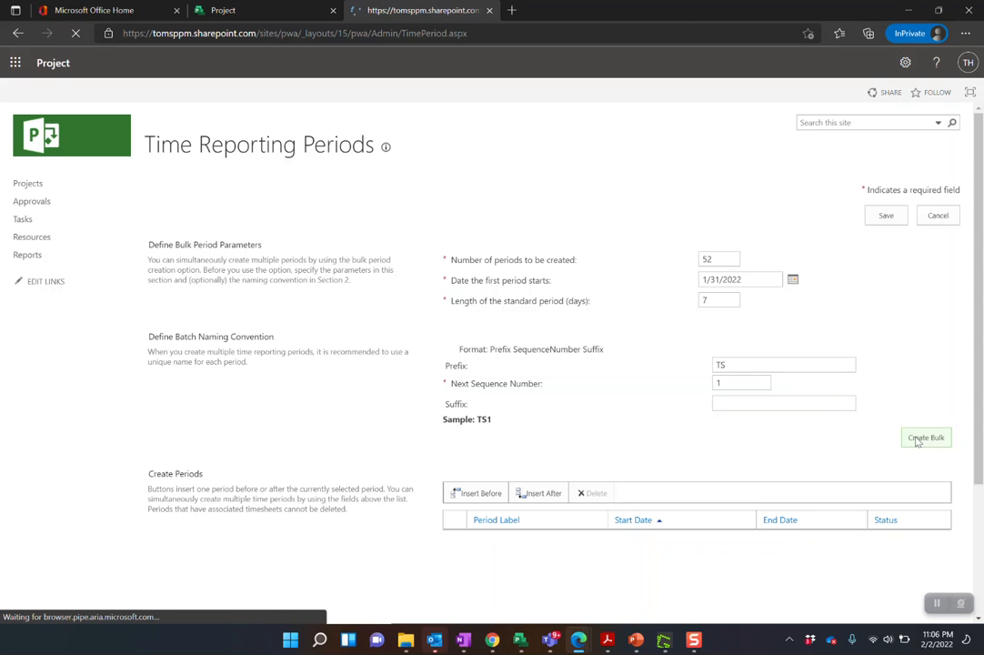
click(926, 437)
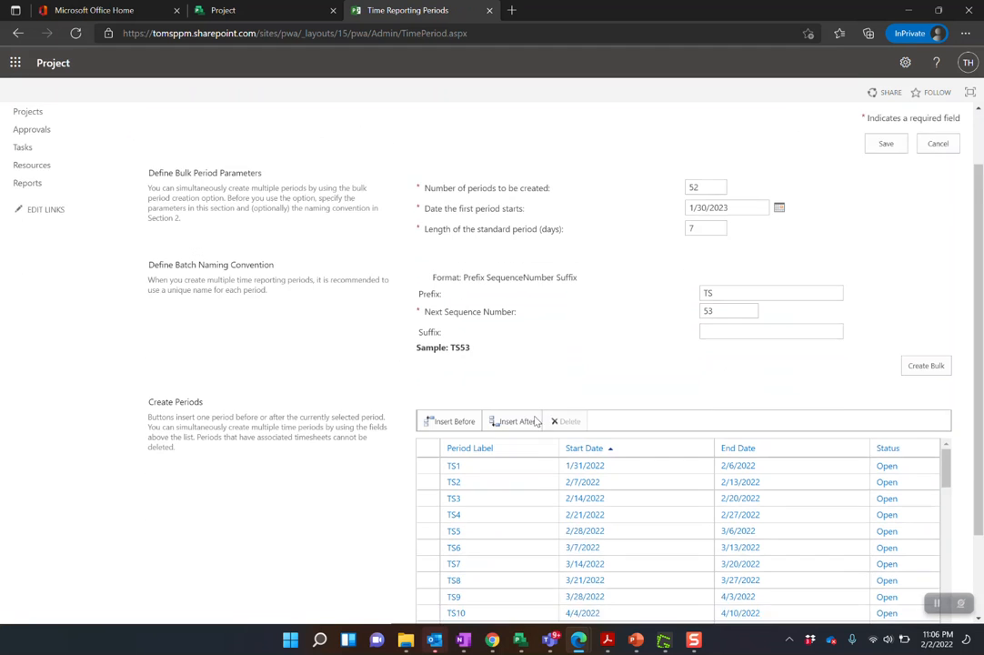
scroll(down, 3)
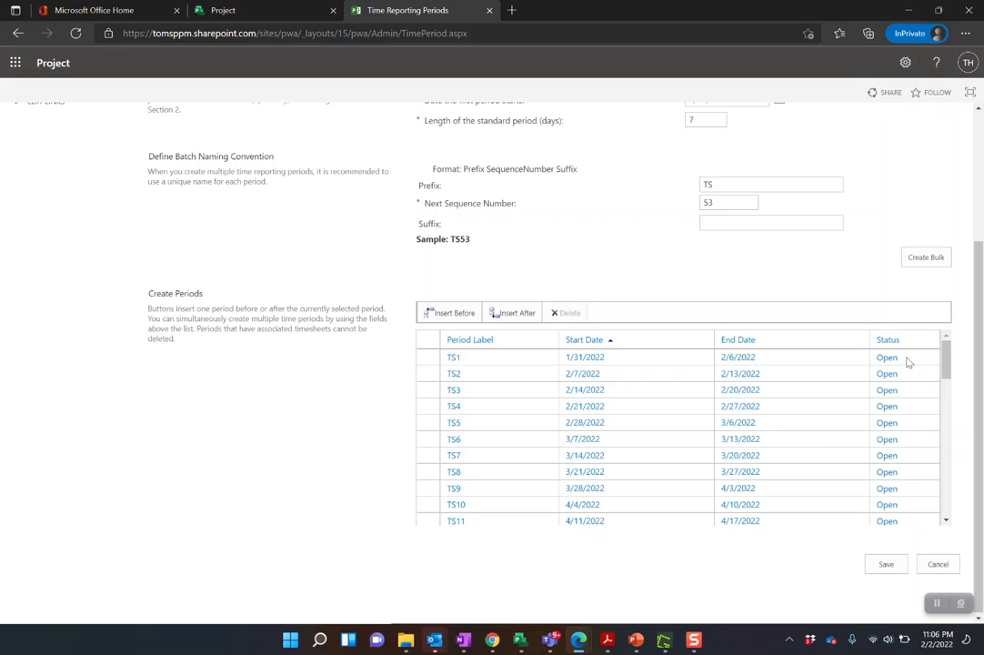
- Keep TS1 status Open, review the list through TS52 (1/23/2023–1/29/2023), and save the periods
click(887, 356)
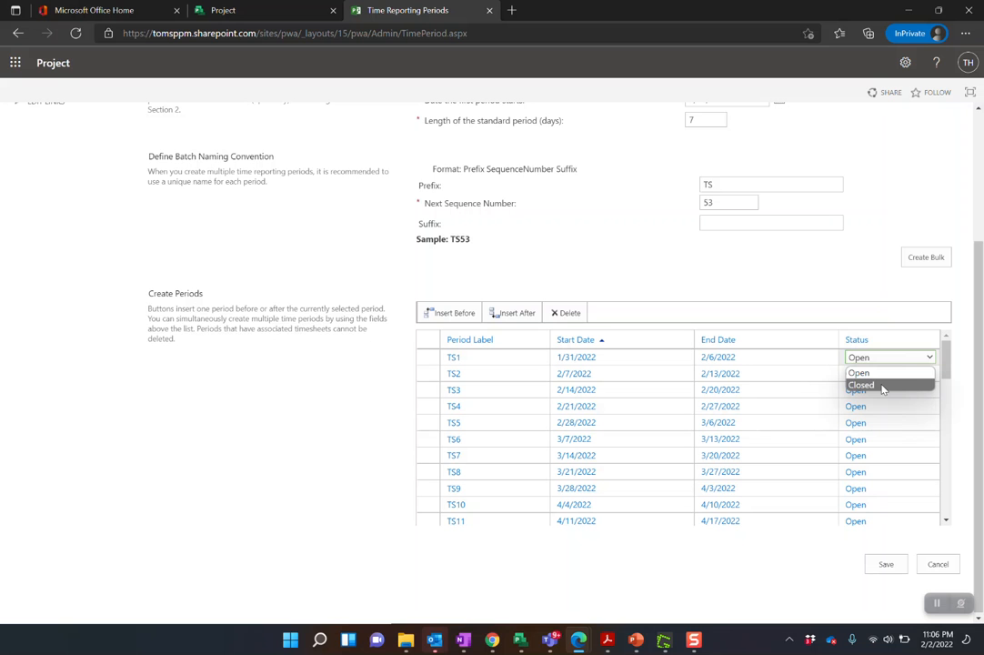
click(859, 373)
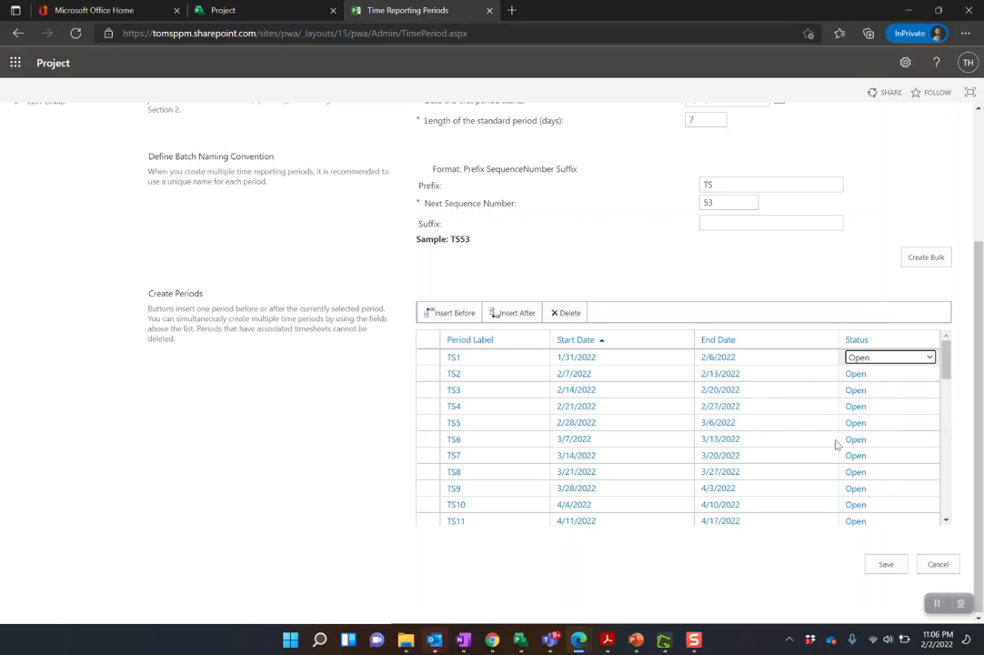
scroll(down, 3)
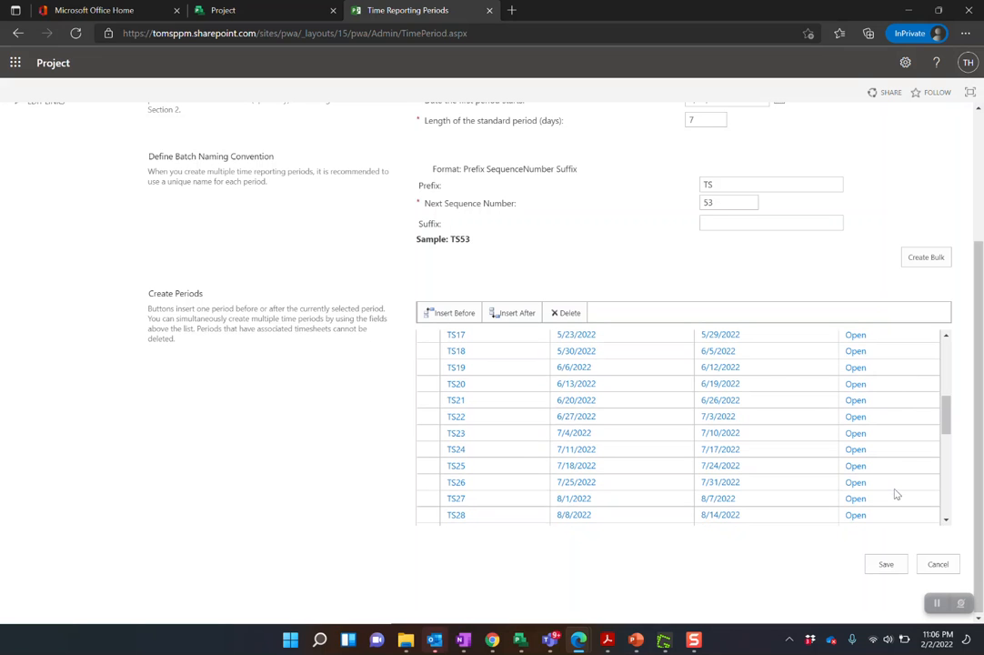
mouse_move(894, 510)
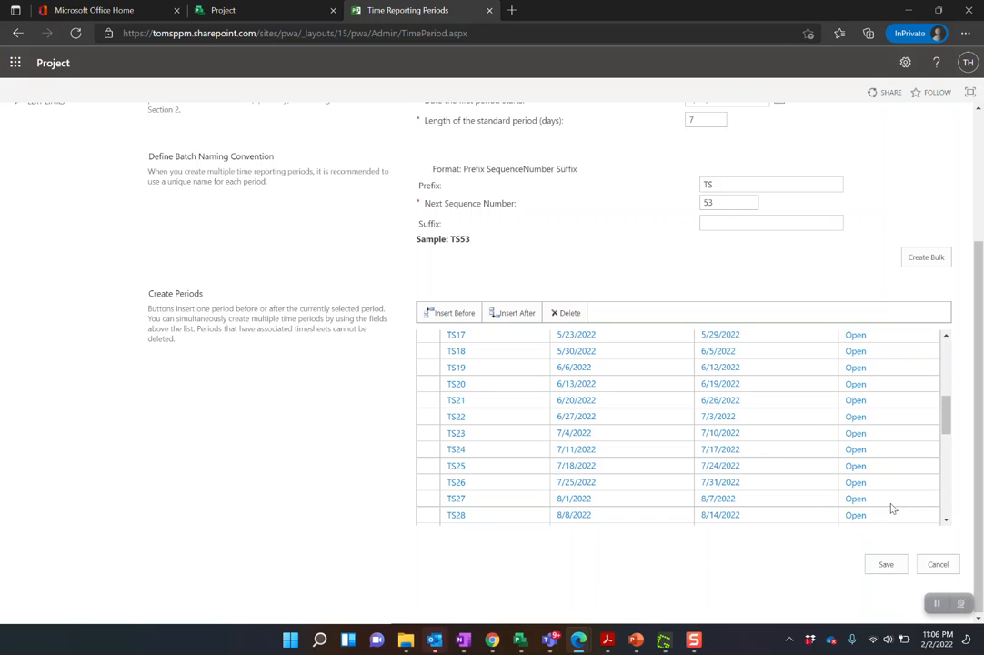
mouse_move(884, 397)
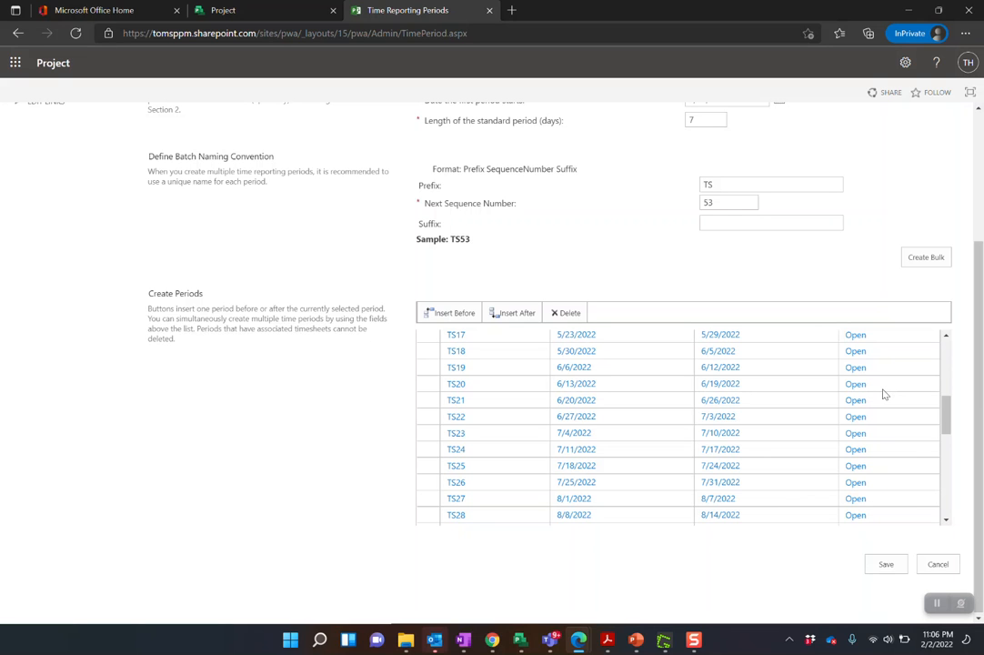
scroll(down, 3)
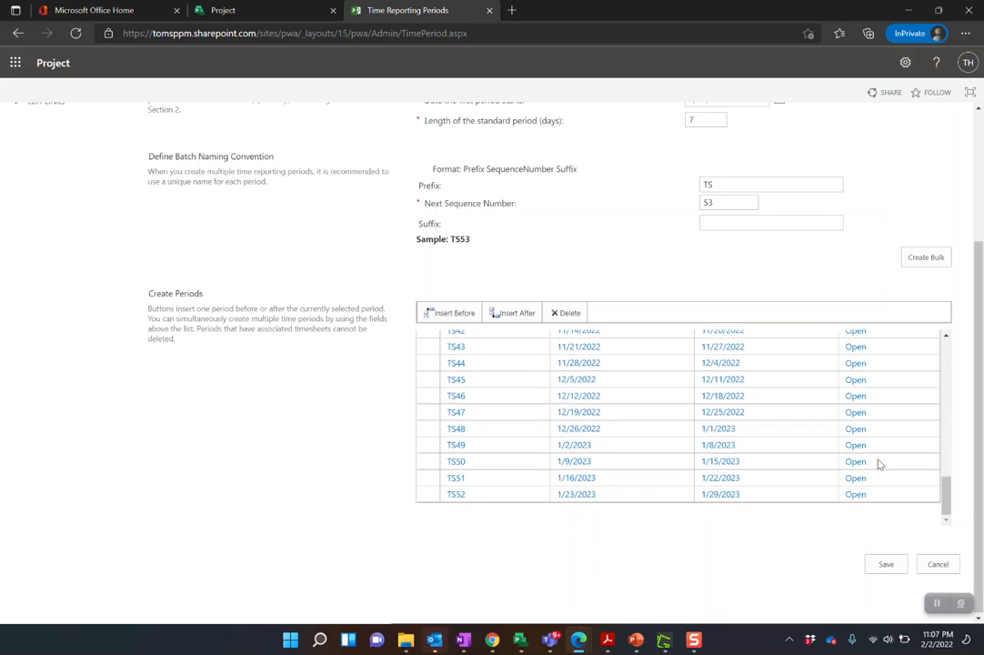
mouse_move(480, 476)
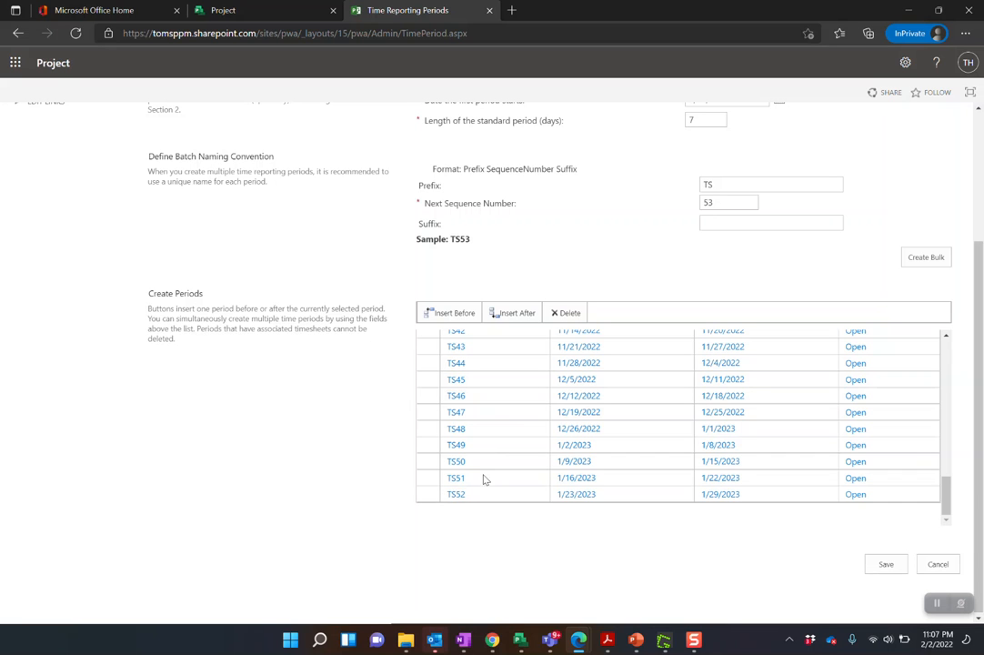
mouse_move(750, 511)
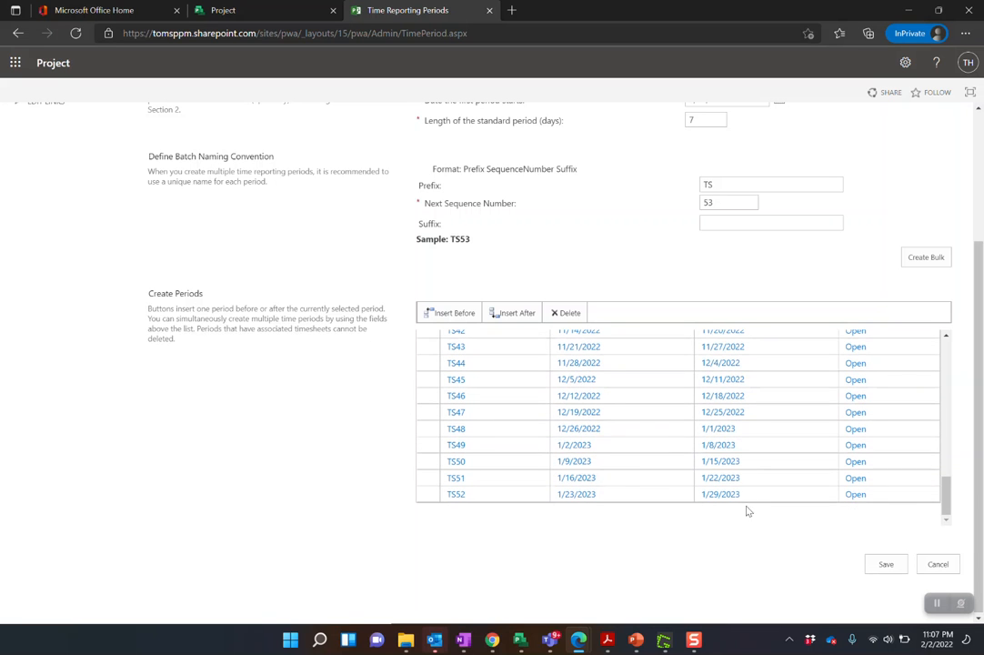
mouse_move(571, 495)
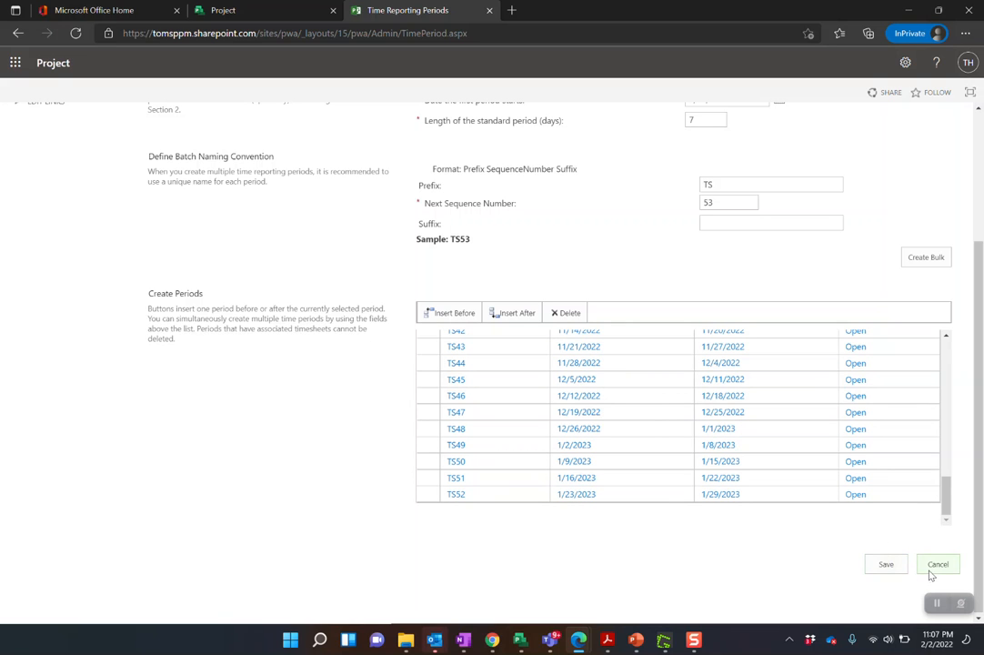
mouse_move(713, 382)
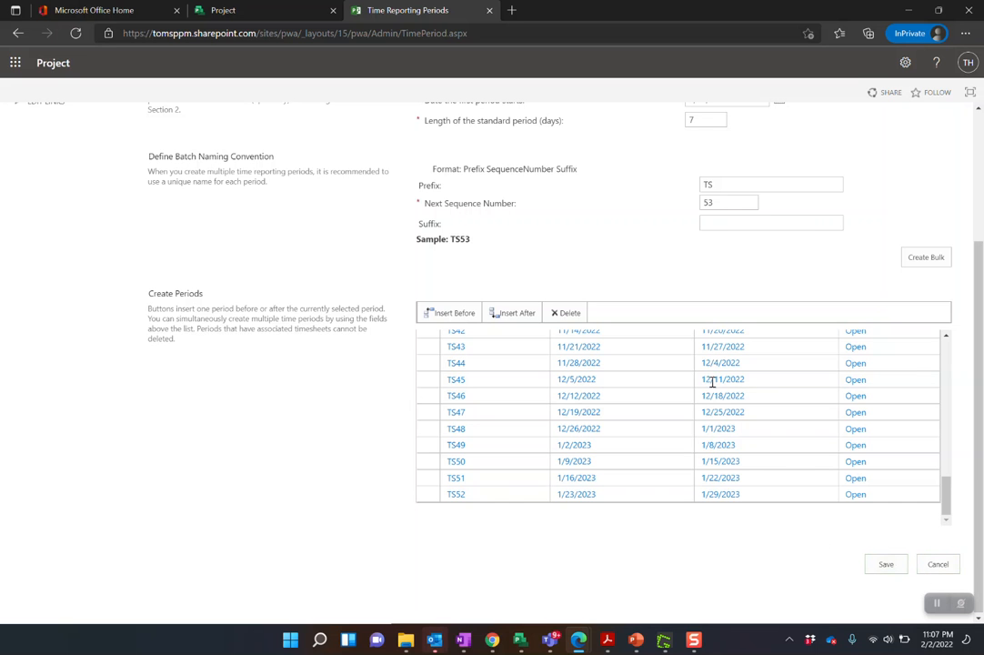
scroll(up, 3)
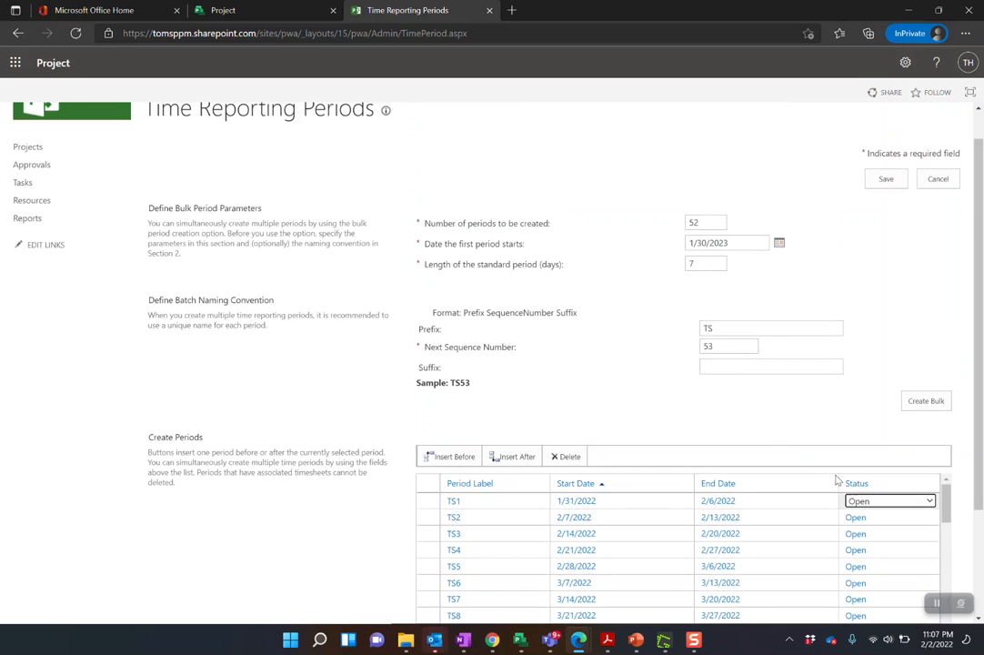
scroll(up, 3)
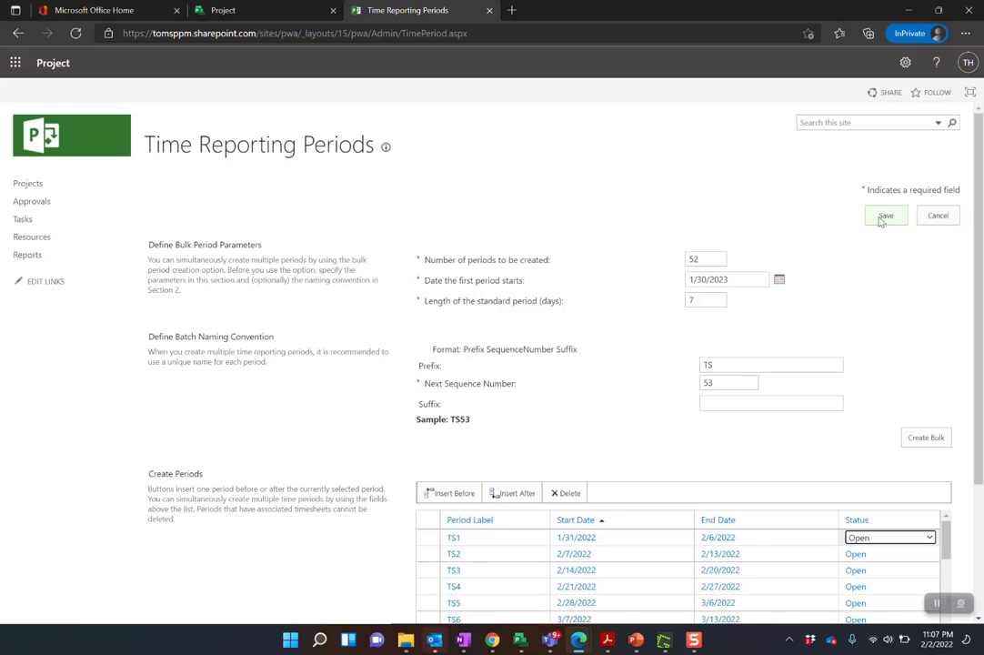
click(884, 215)
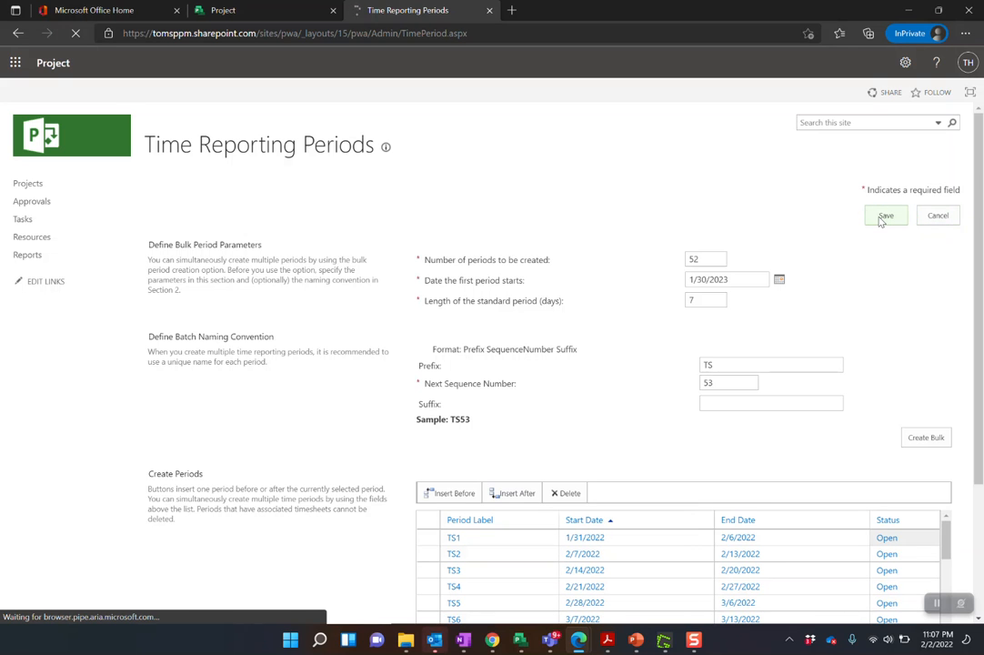
- Finish saving the periods and open Quick Launch under Look and Feel
click(884, 215)
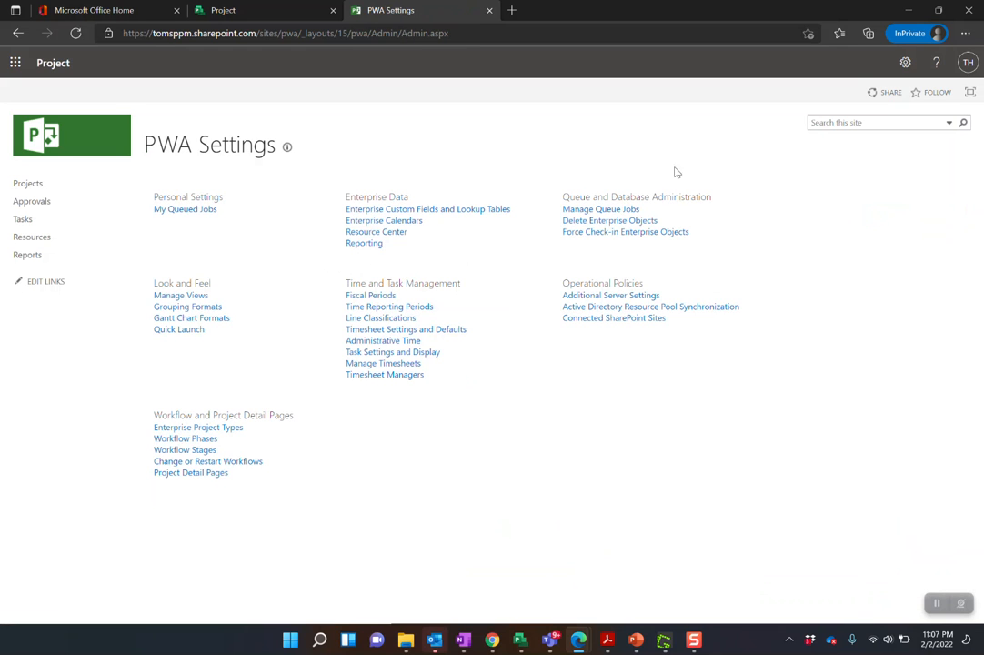
mouse_move(344, 216)
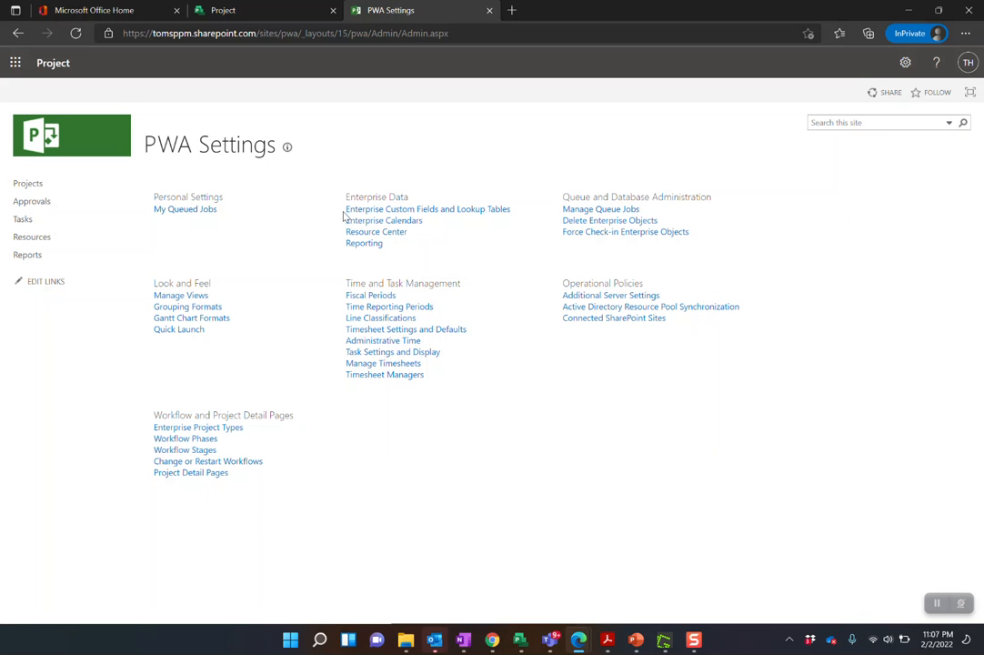
mouse_move(40, 168)
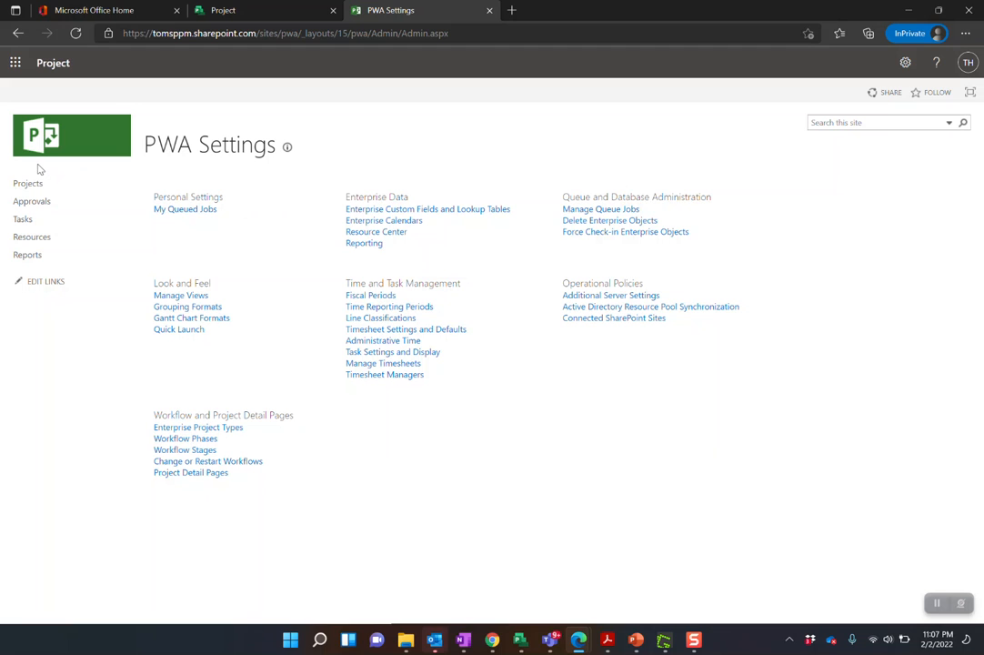
mouse_move(40, 178)
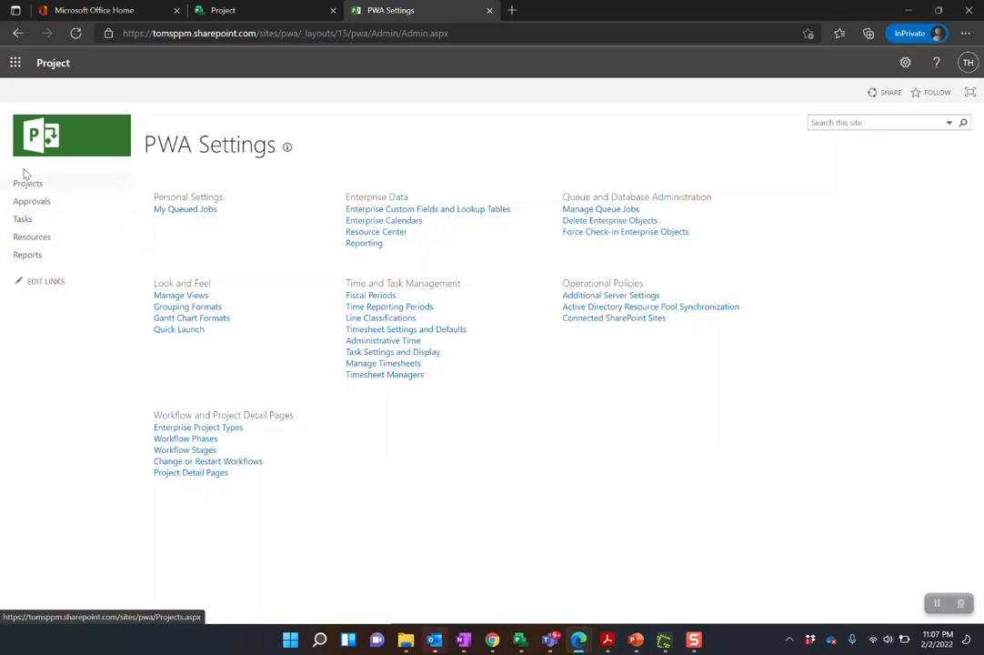
mouse_move(139, 324)
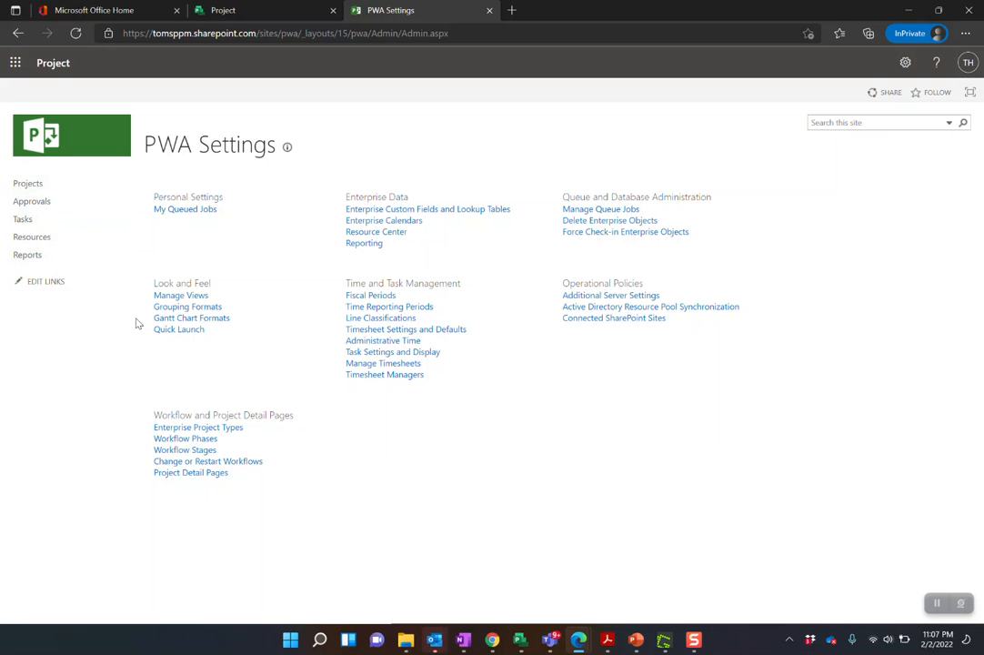
click(178, 329)
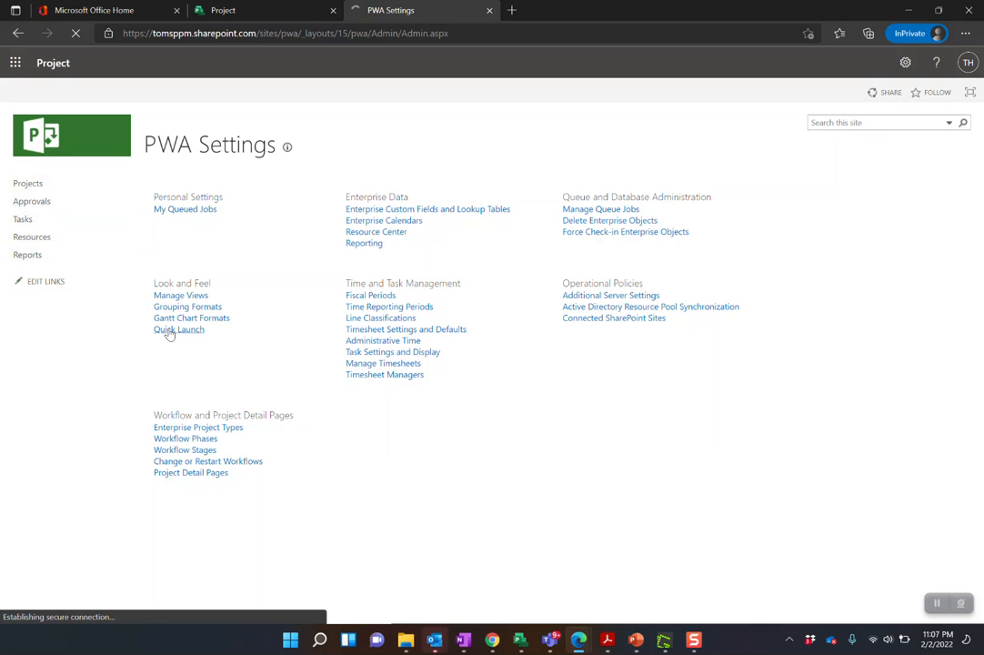
click(178, 329)
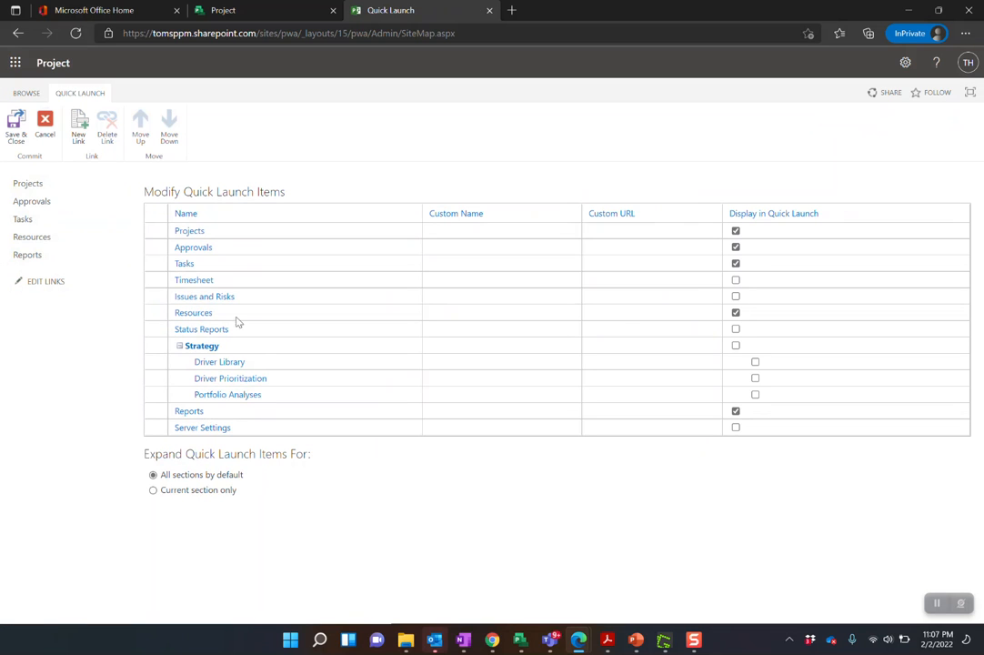
- Enable Display in Quick Launch for Timesheet and Save & Close
click(735, 280)
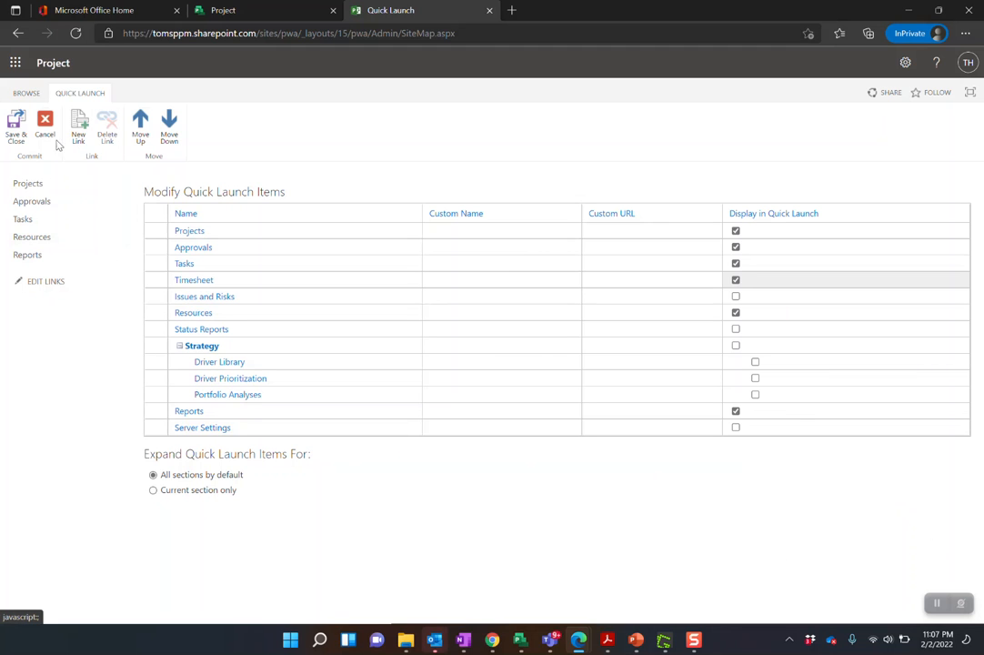
click(14, 124)
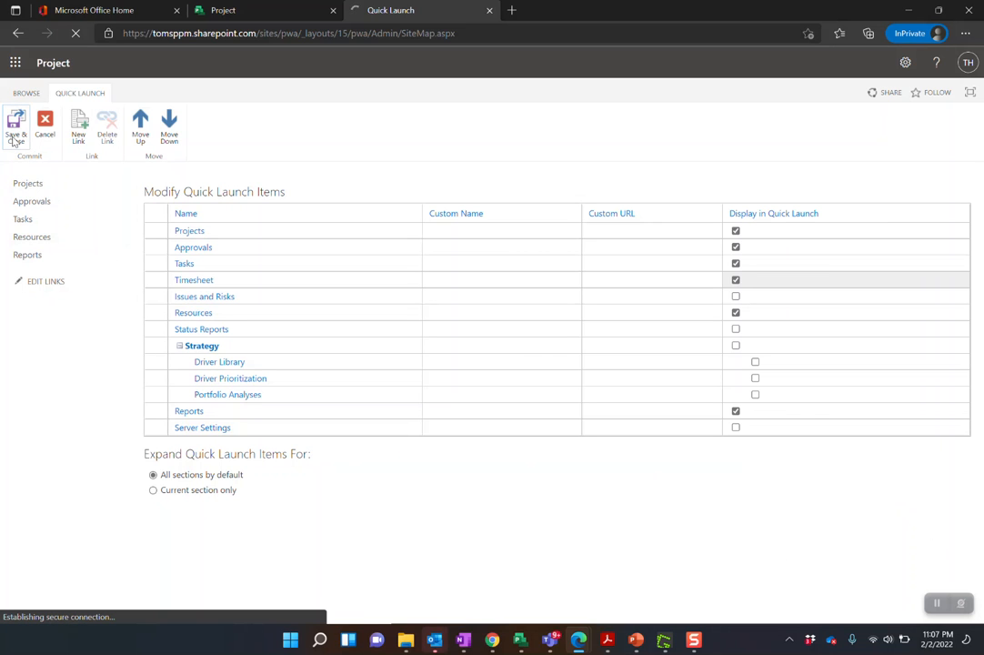
click(14, 128)
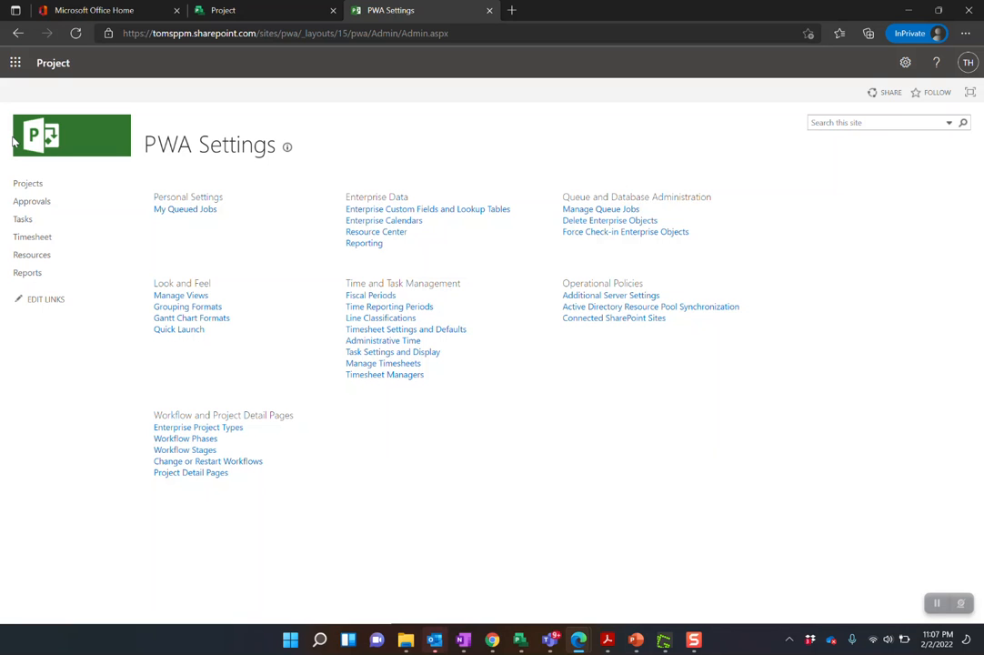
mouse_move(33, 236)
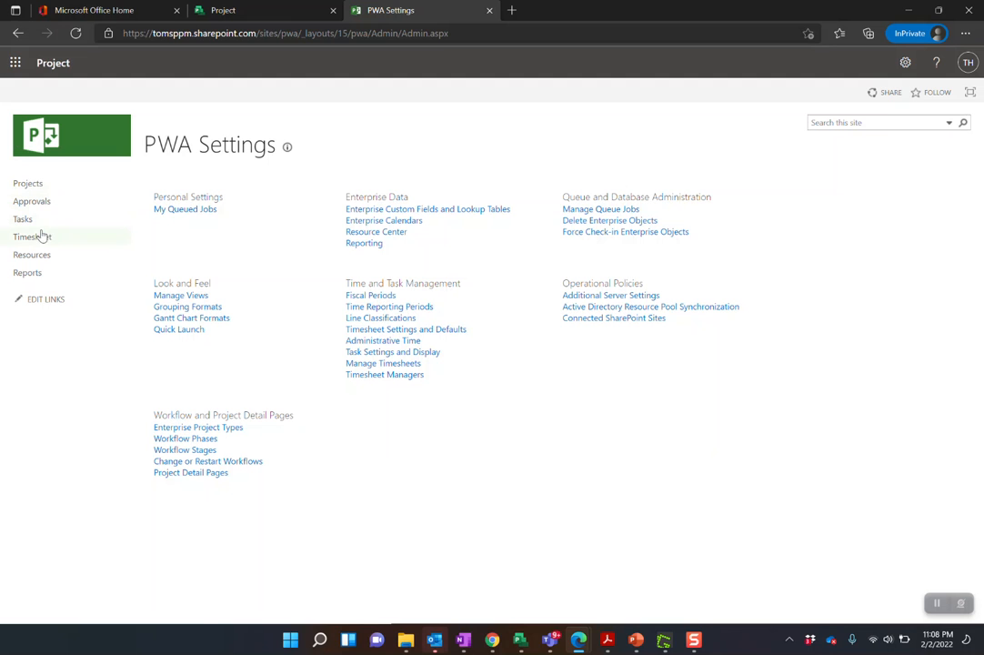
- Open the Timesheet for period 1/31/2022–2/6/2022 from the Quick Launch entry
click(32, 237)
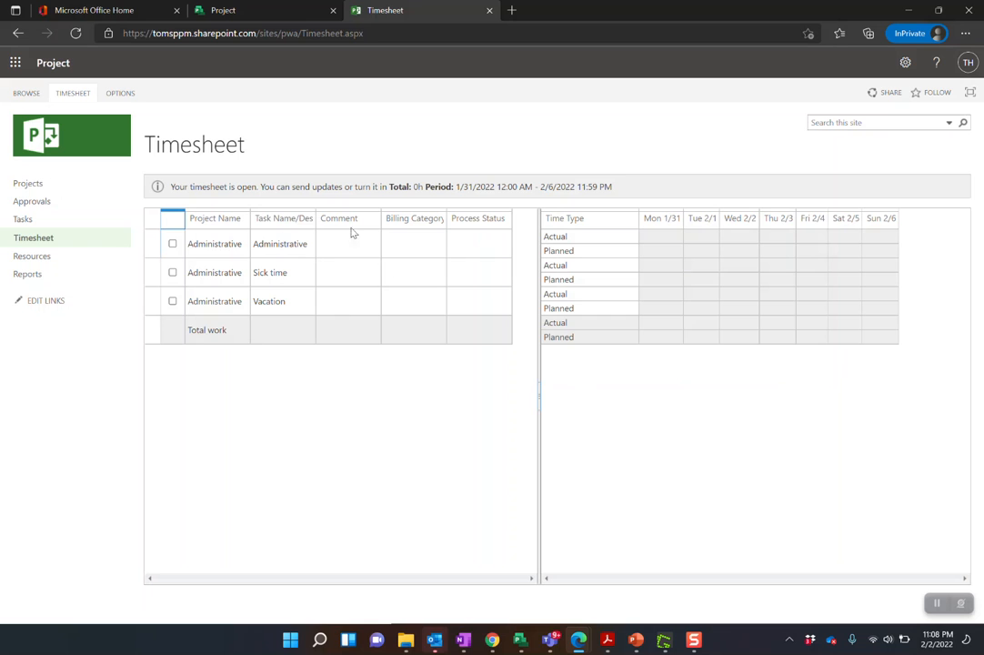
mouse_move(321, 335)
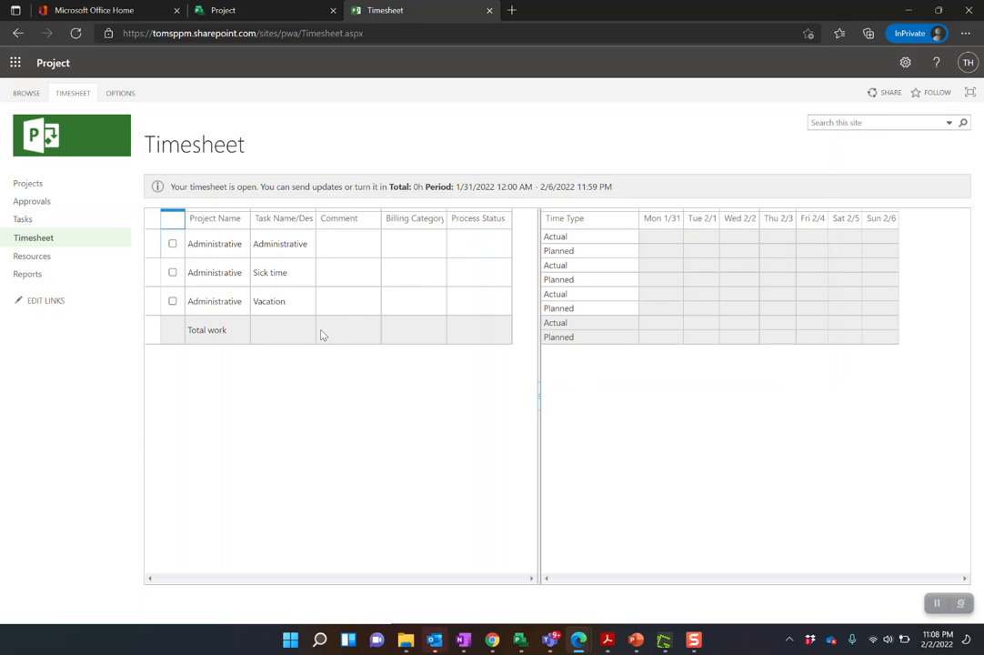
mouse_move(586, 291)
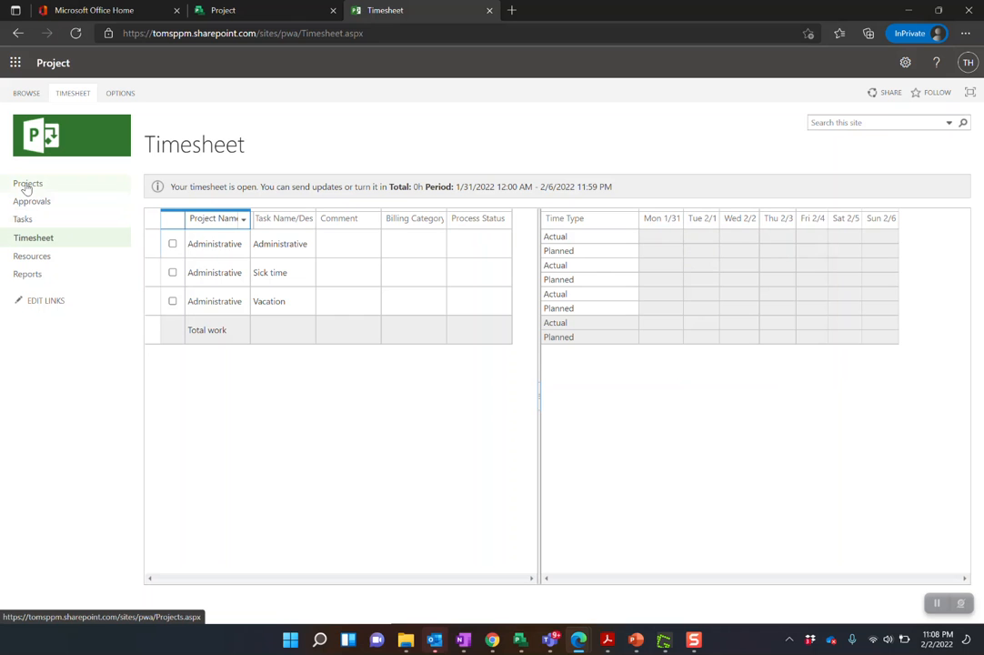
- Go to Project Center via Projects in the Quick Launch menu
click(27, 184)
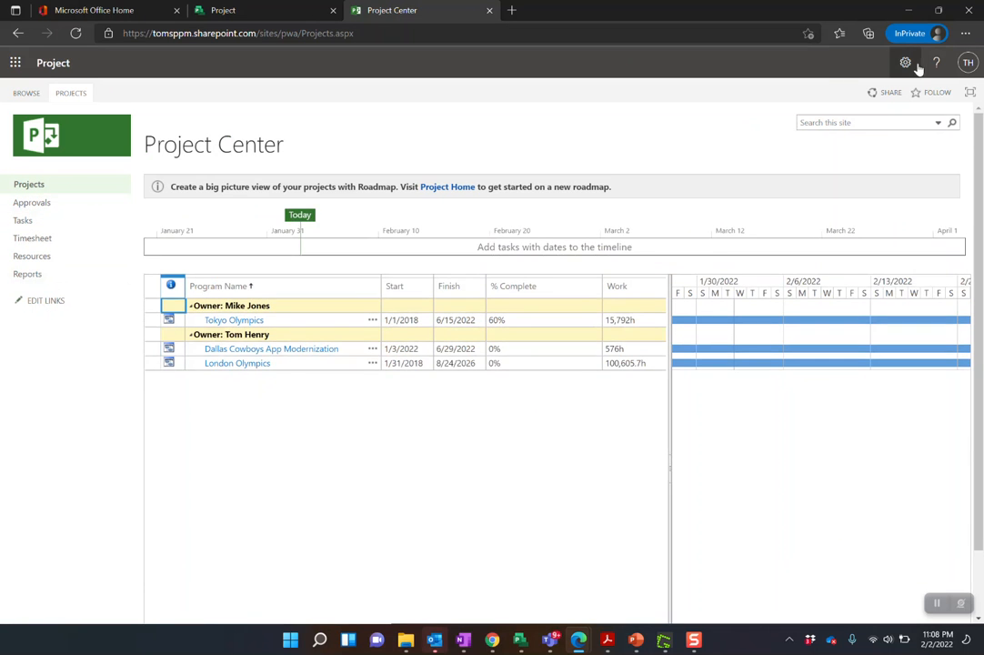
- Go to PWA Settings via the gear and choose Additional Server Settings under Operational Policies
click(906, 62)
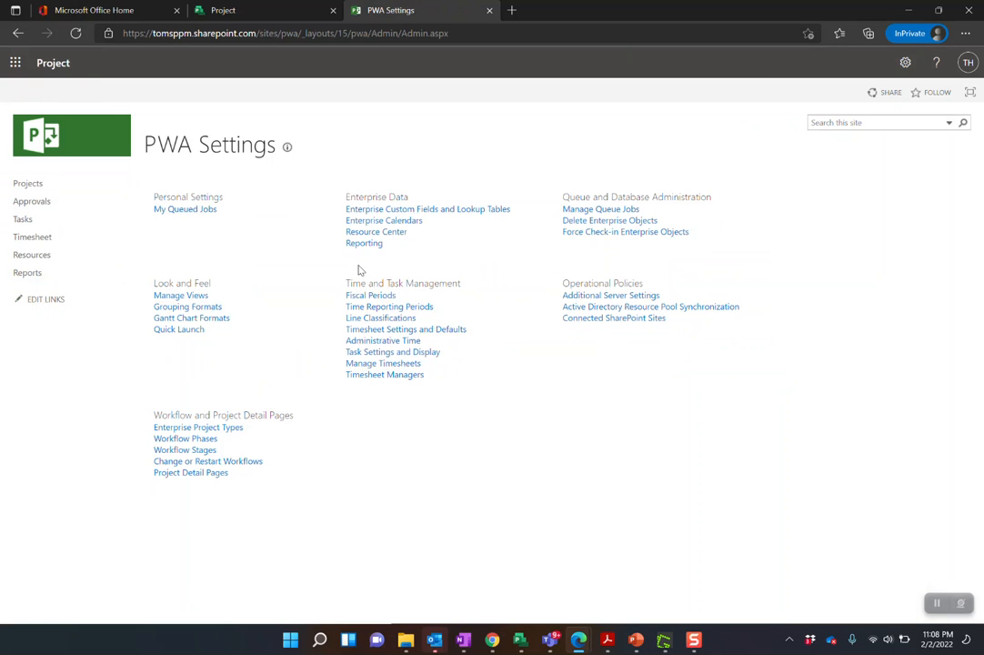
mouse_move(611, 294)
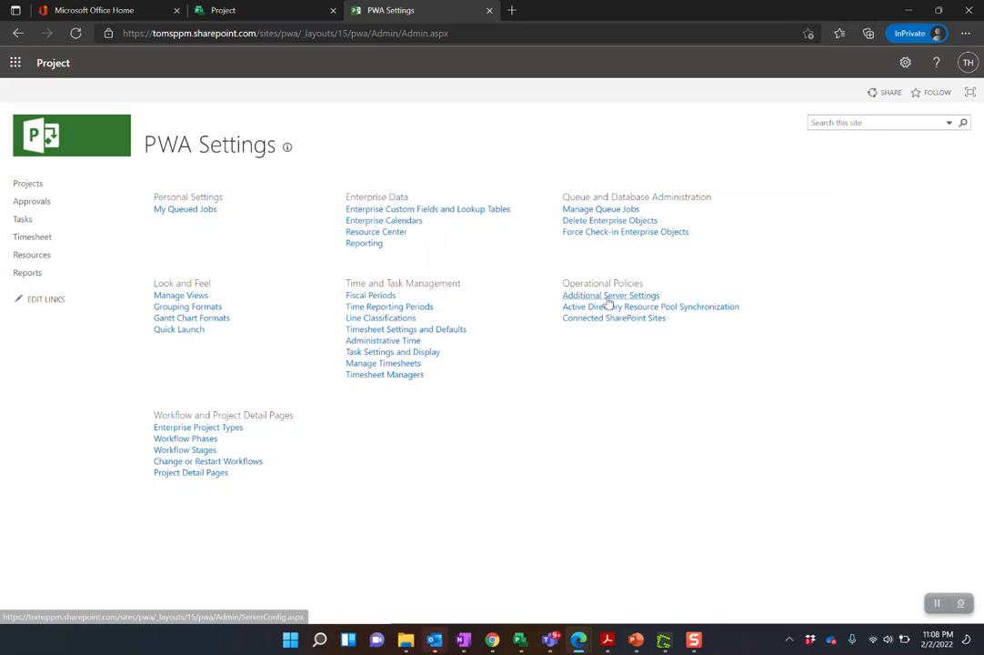
click(612, 295)
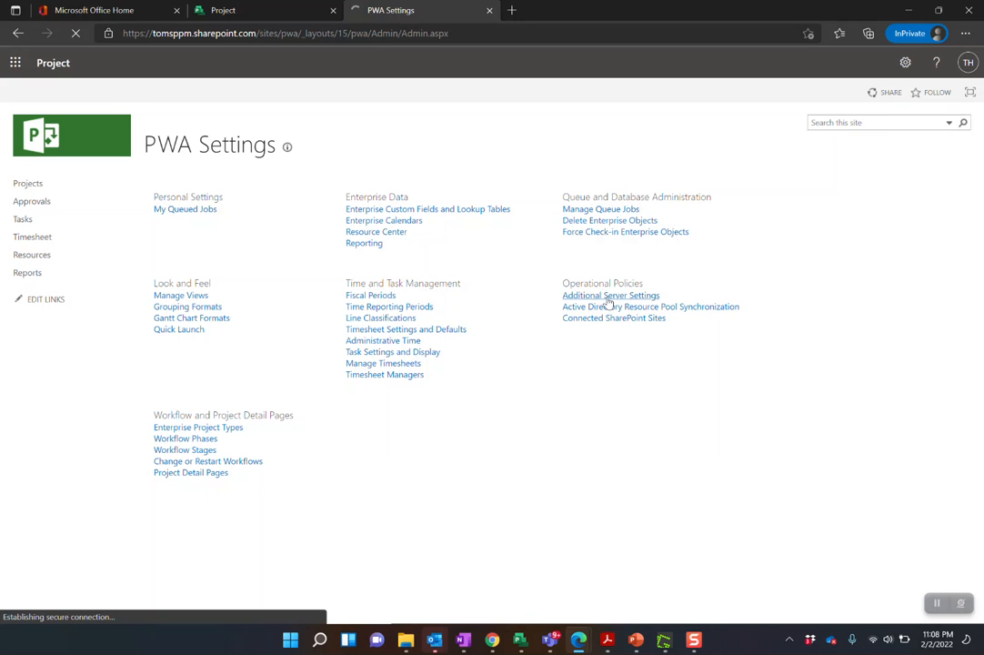
- Review Notification Email Settings, leaving Turn on notifications off, then return to the top
click(611, 295)
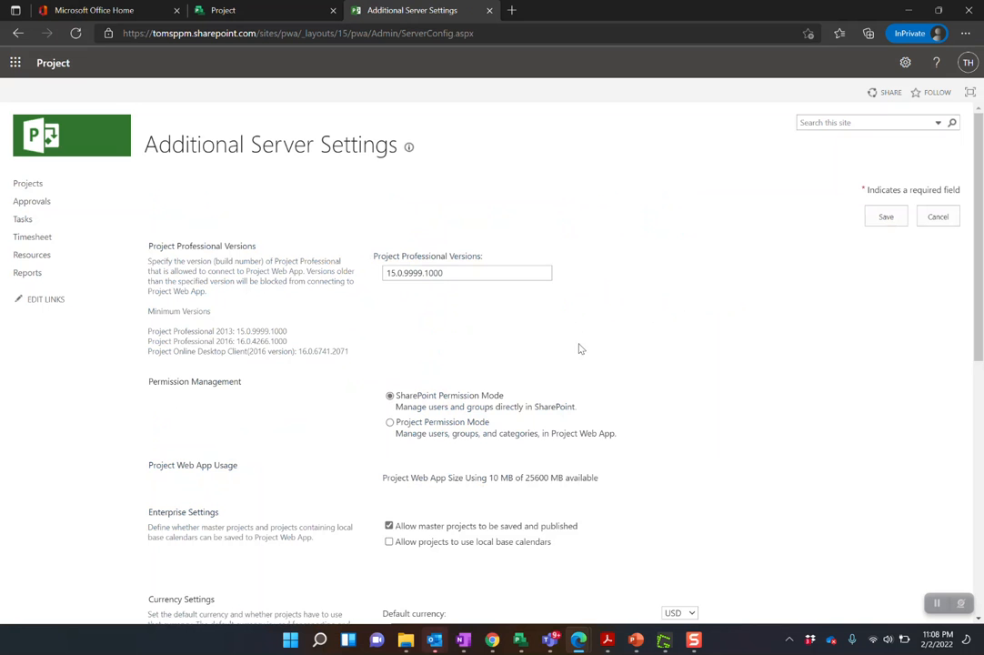
scroll(down, 3)
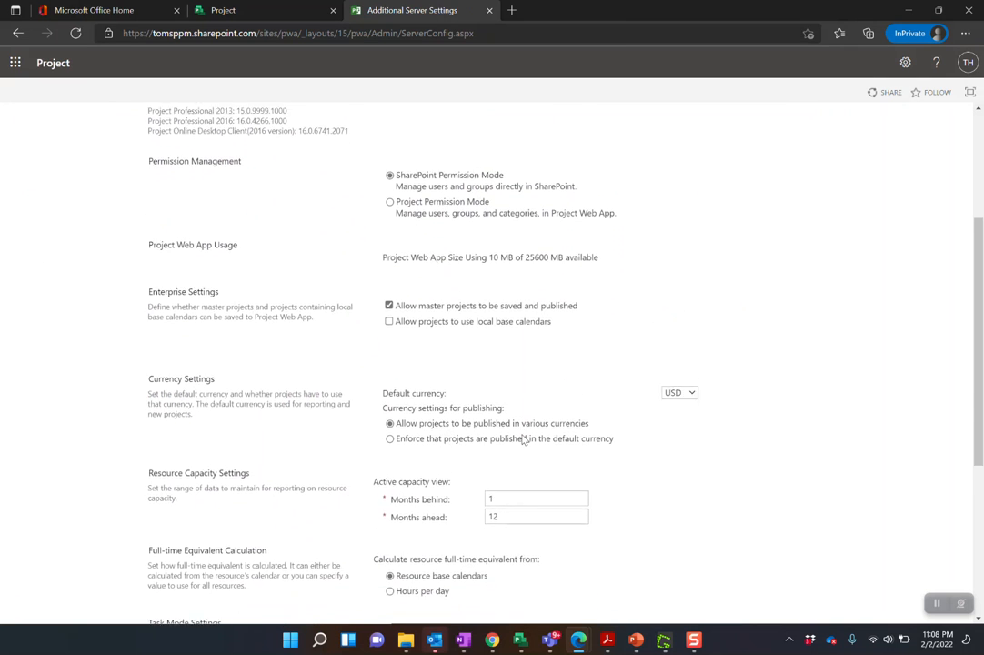
scroll(down, 3)
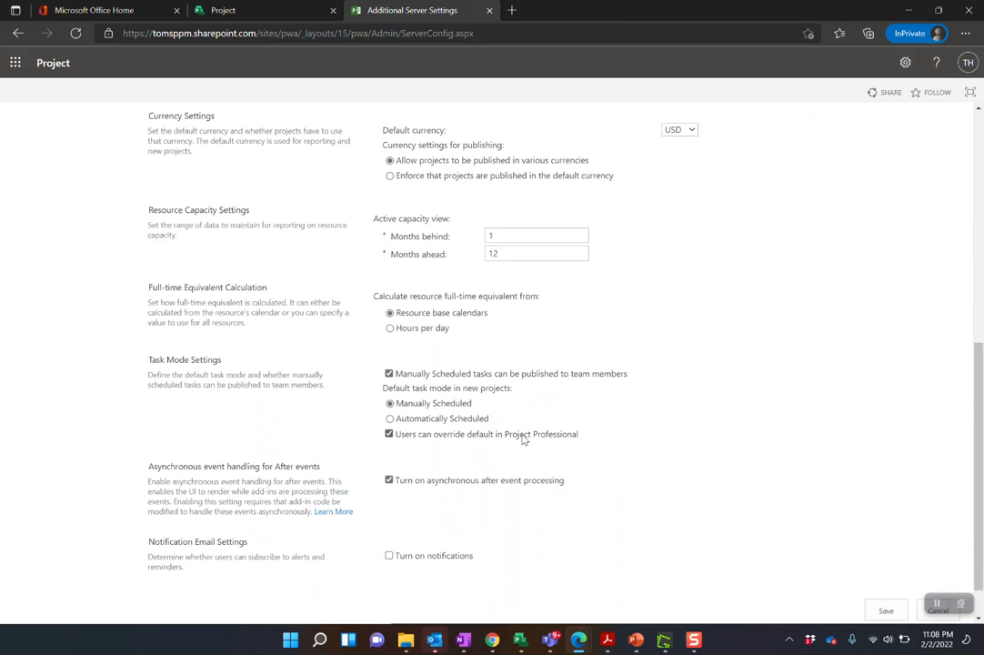
scroll(down, 3)
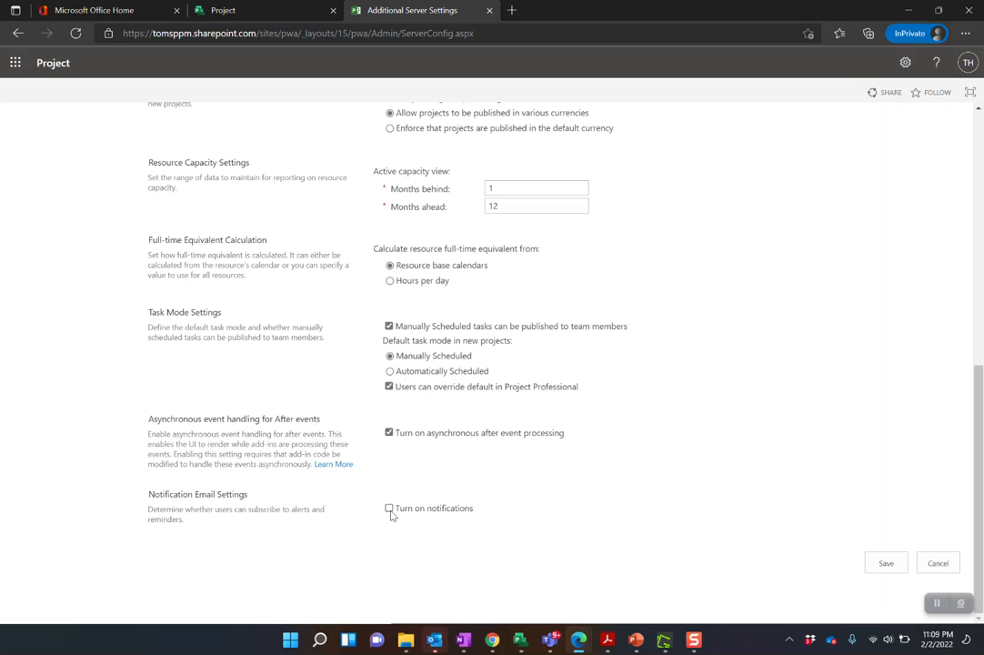
scroll(up, 3)
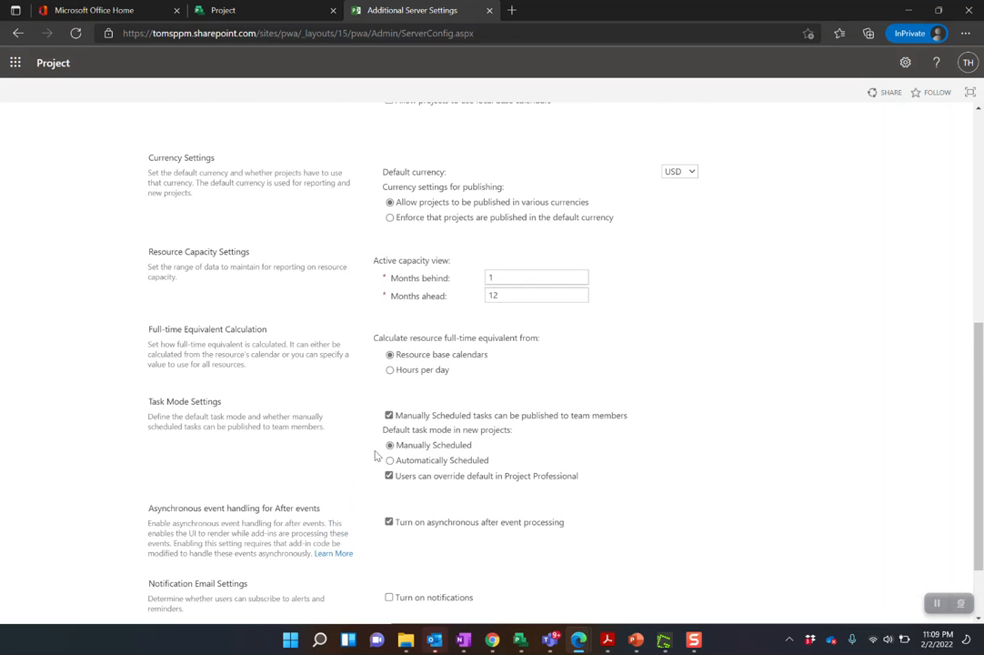
scroll(up, 3)
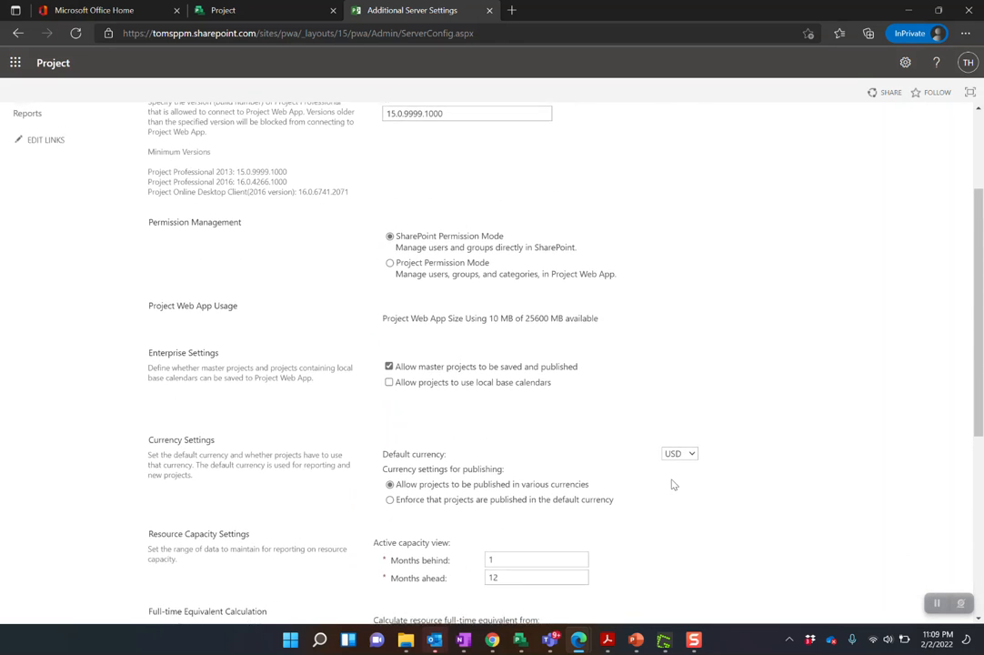
scroll(up, 3)
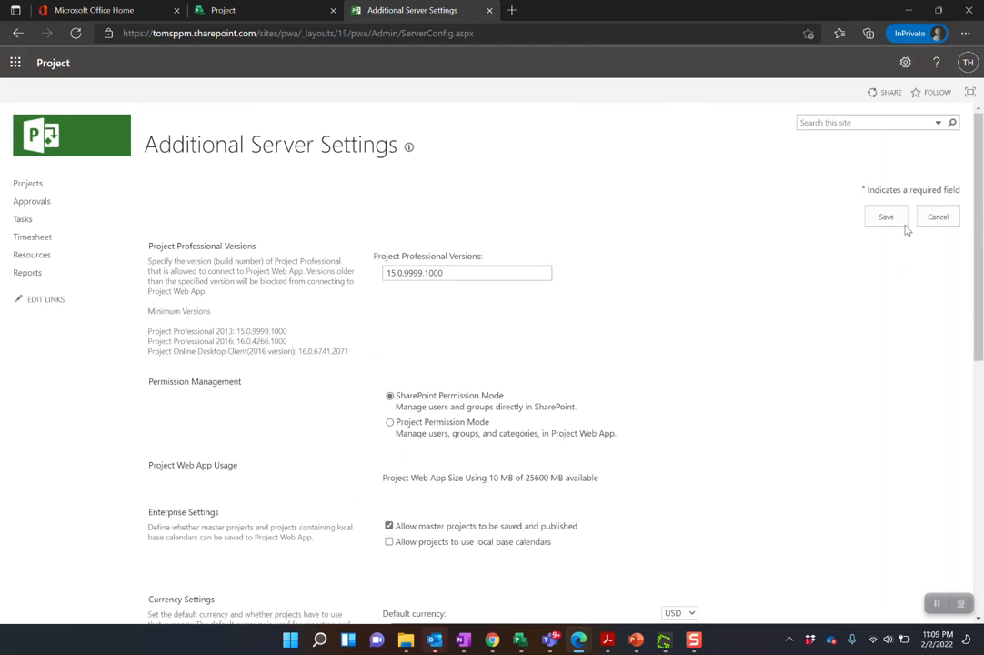